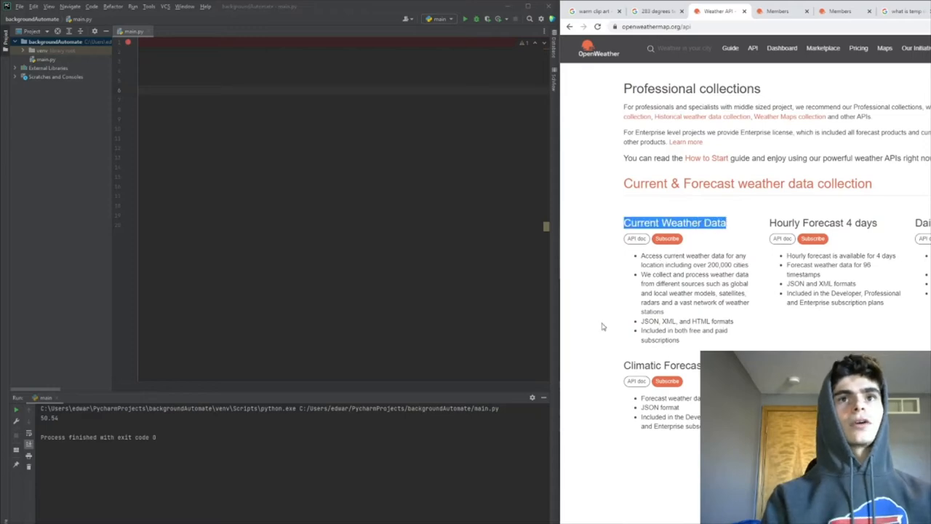
- Scroll the OpenWeather API page and open the account's API keys tab showing the Default key
scroll("down", 3)
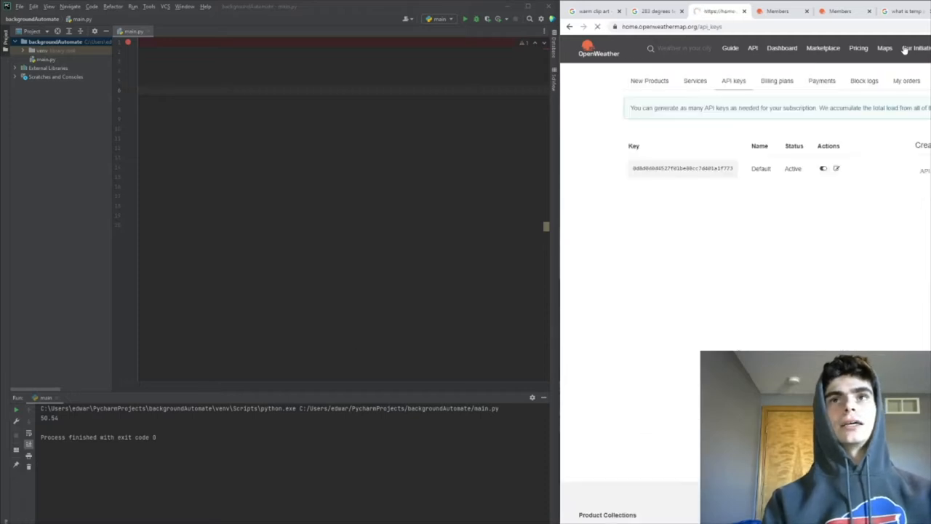
double_click(682, 168)
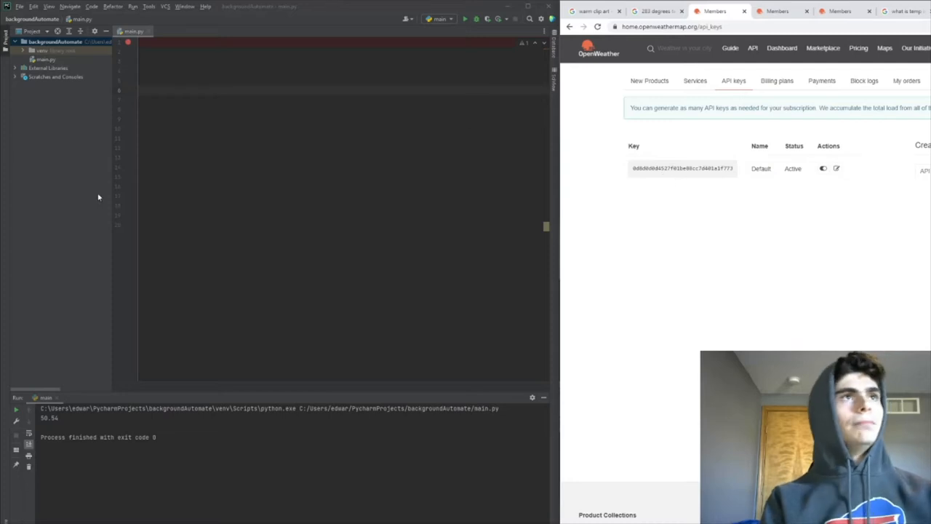
left_click(54, 41)
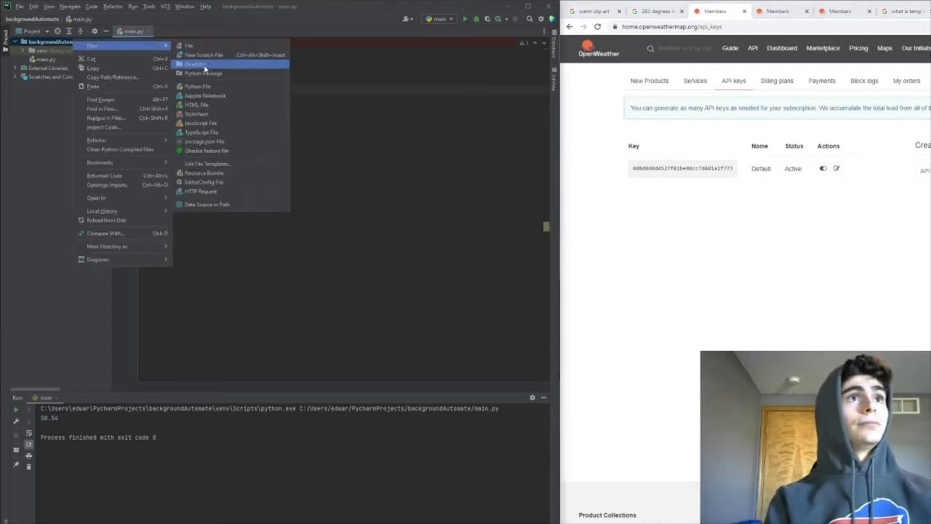
- Create a 'wallpapers' directory in the backgroundAutomate project root
left_click(195, 64)
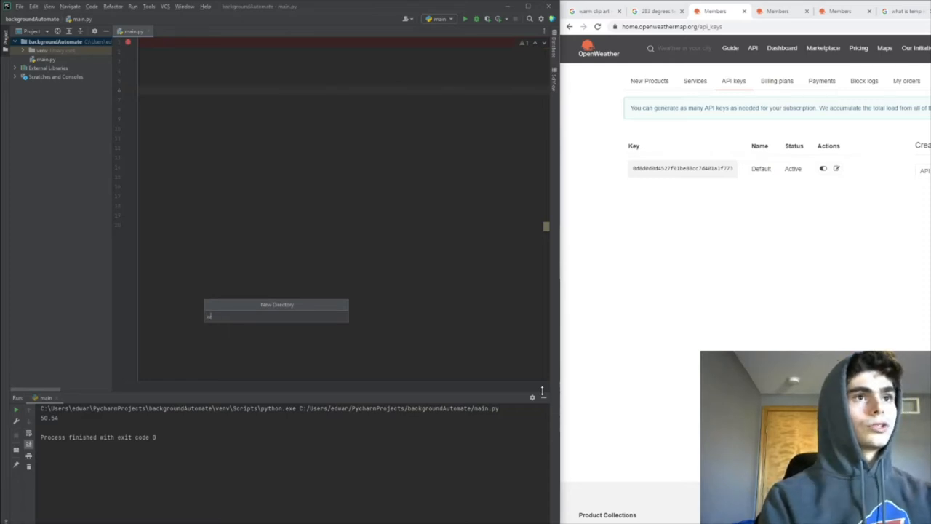
key("enter")
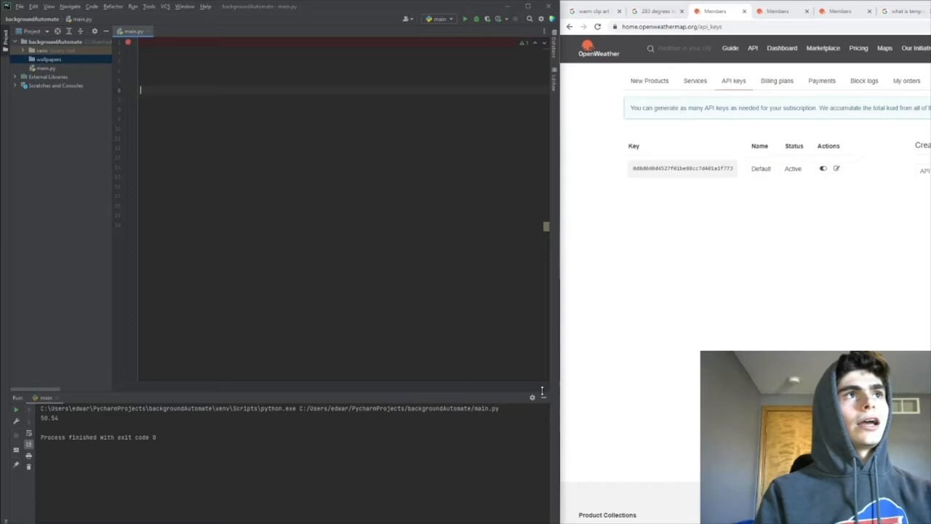
left_click(49, 59)
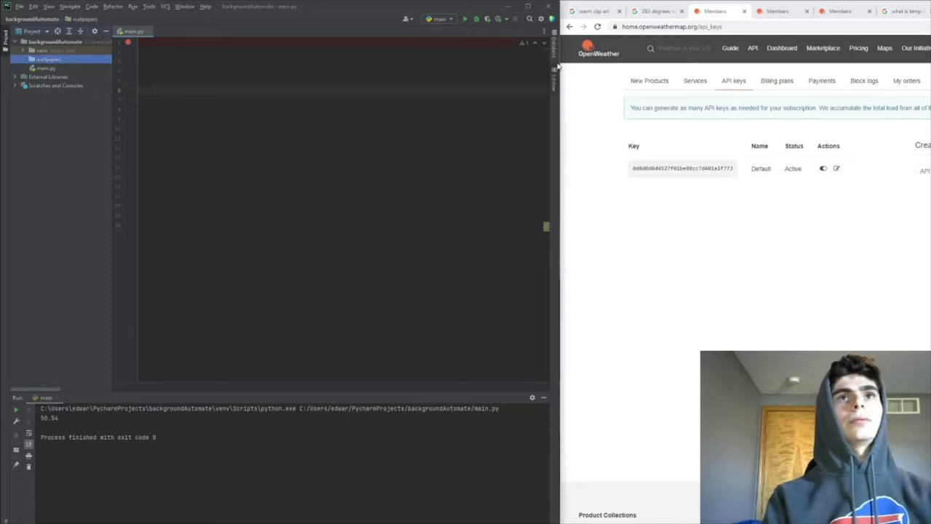
mouse_move(654, 10)
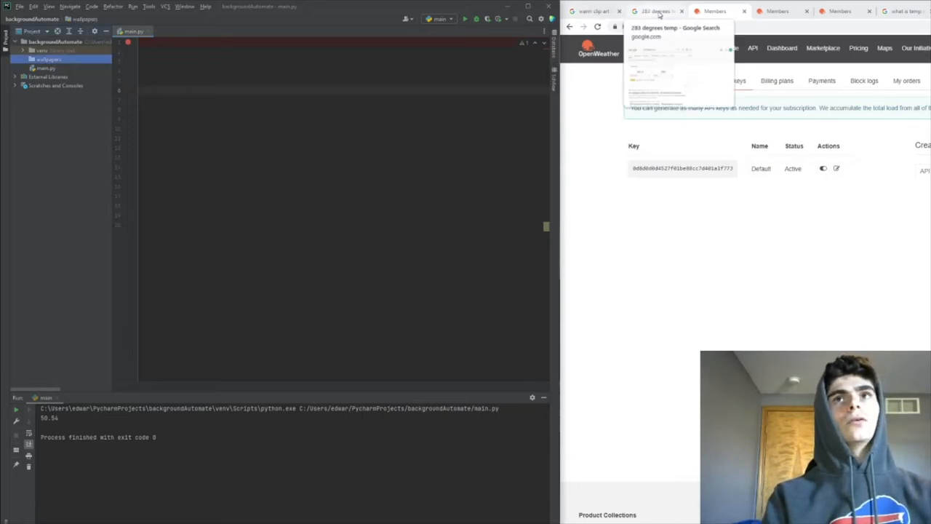
- Save warm and cold clip-art images as warm.jpg and cold.jpg in wallpapers, then check the folder
left_click(592, 11)
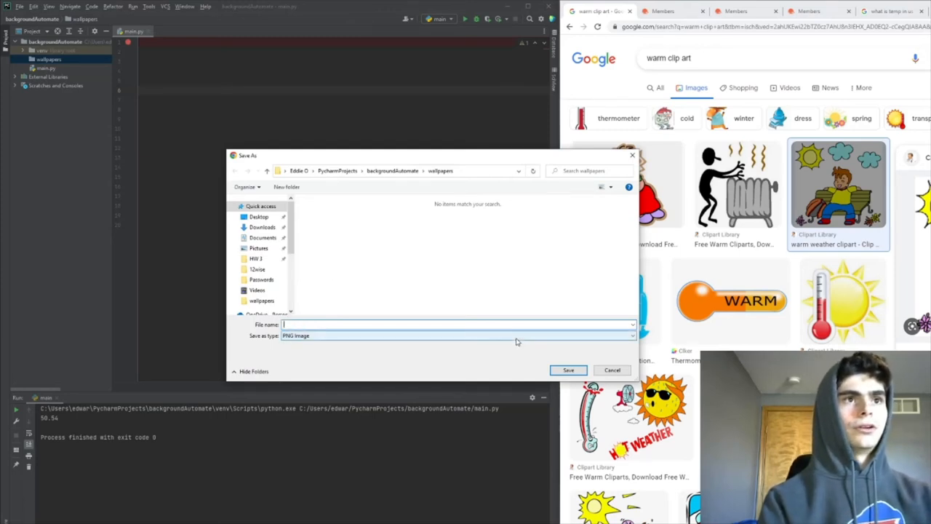
left_click(612, 370)
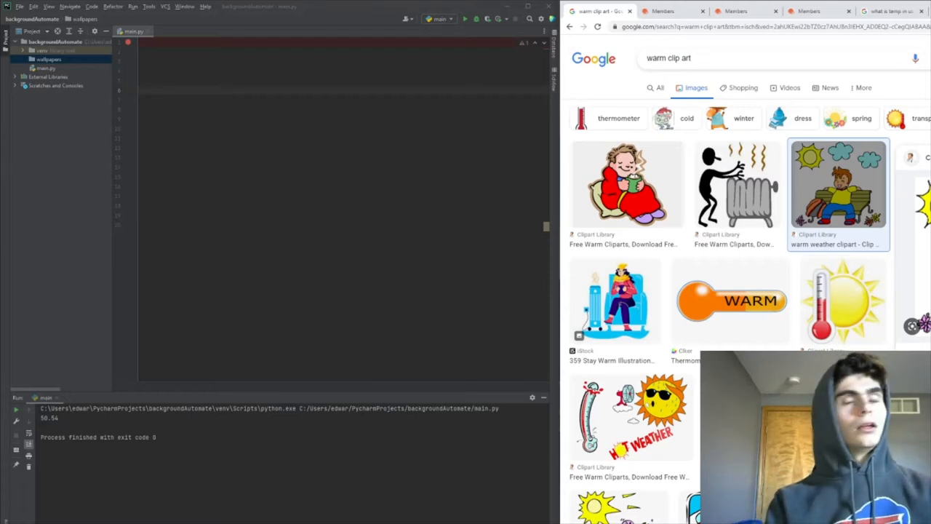
left_click(667, 58)
type("cold")
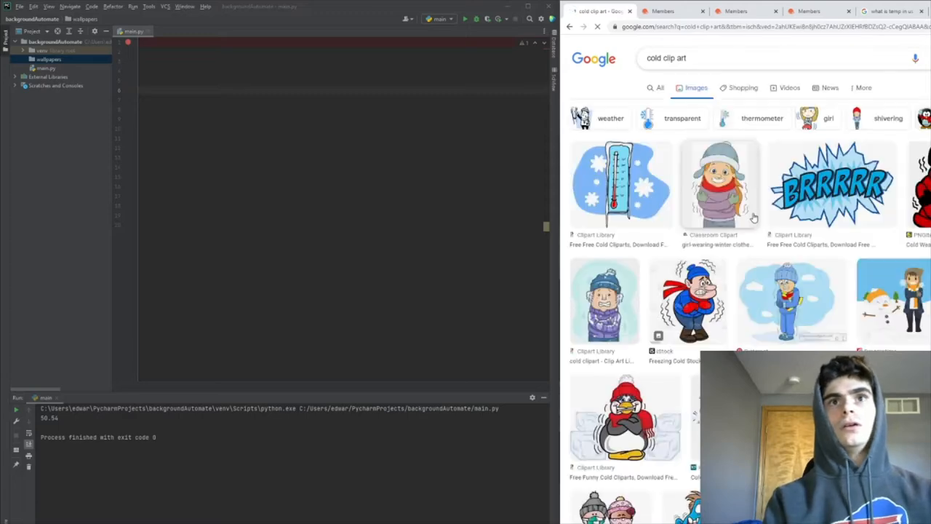
scroll("down", 3)
type("cold.jpg")
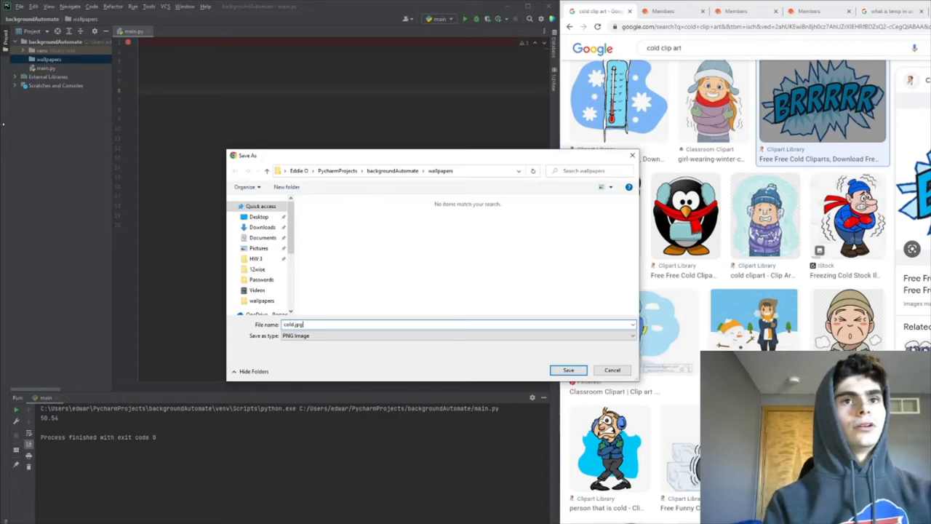
left_click(568, 370)
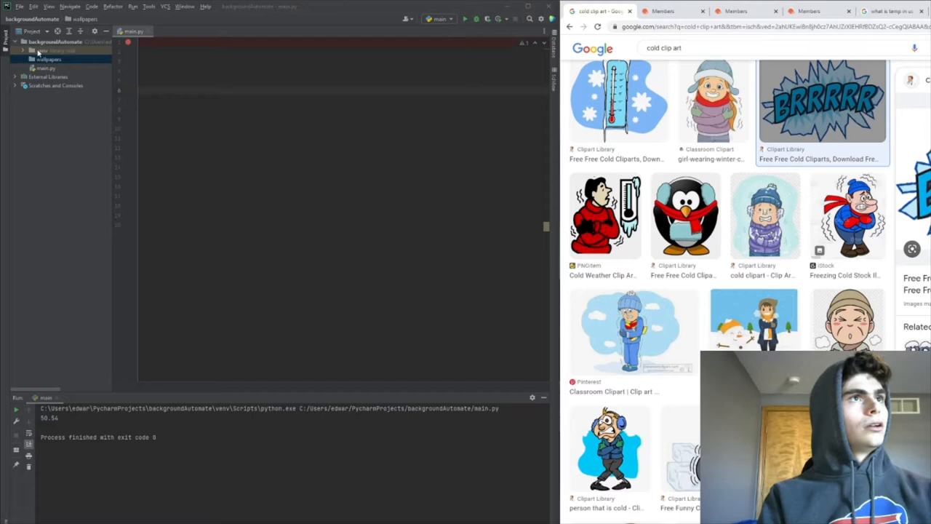
left_click(42, 59)
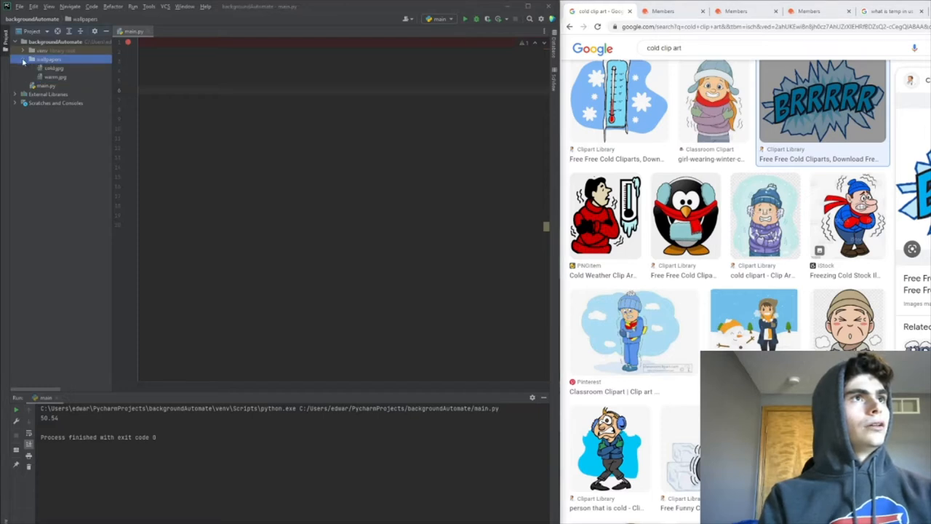
left_click(53, 68)
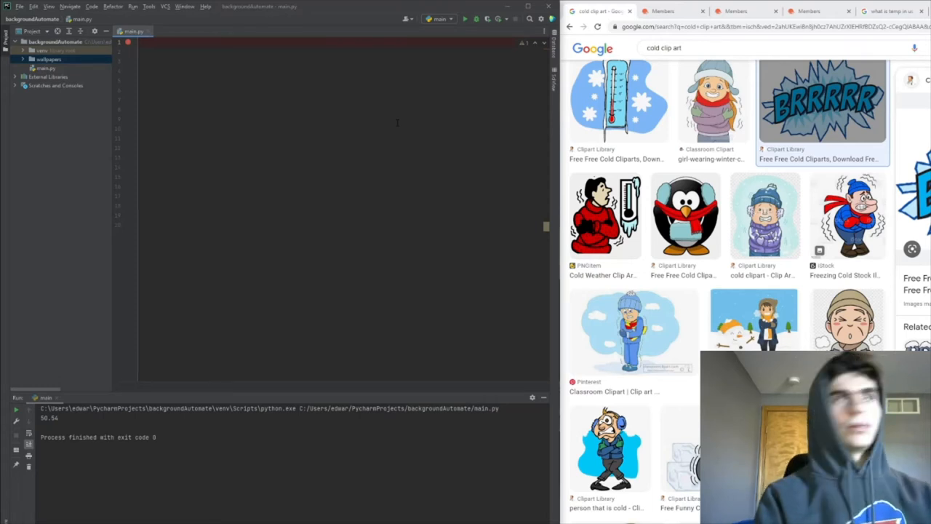
- Write the def change_wallpaper(image): signature in main.py
type("def ge")
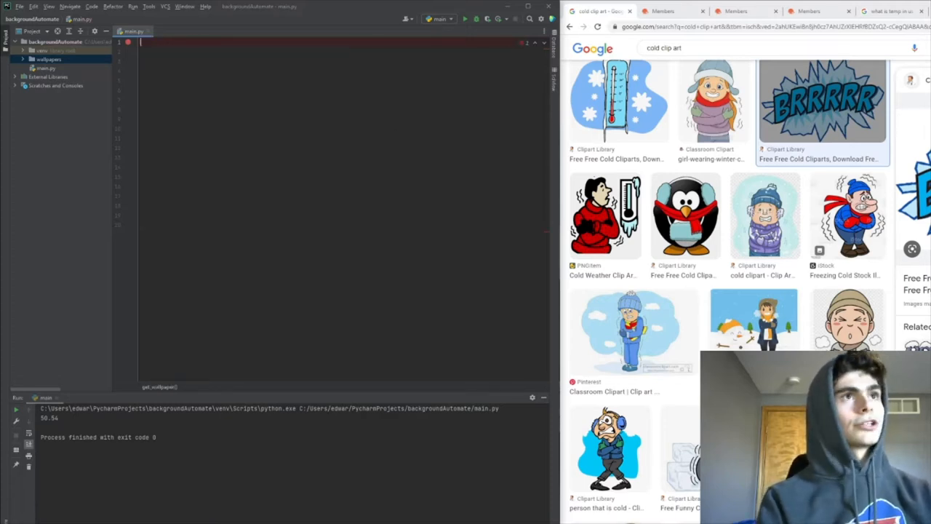
type("def change")
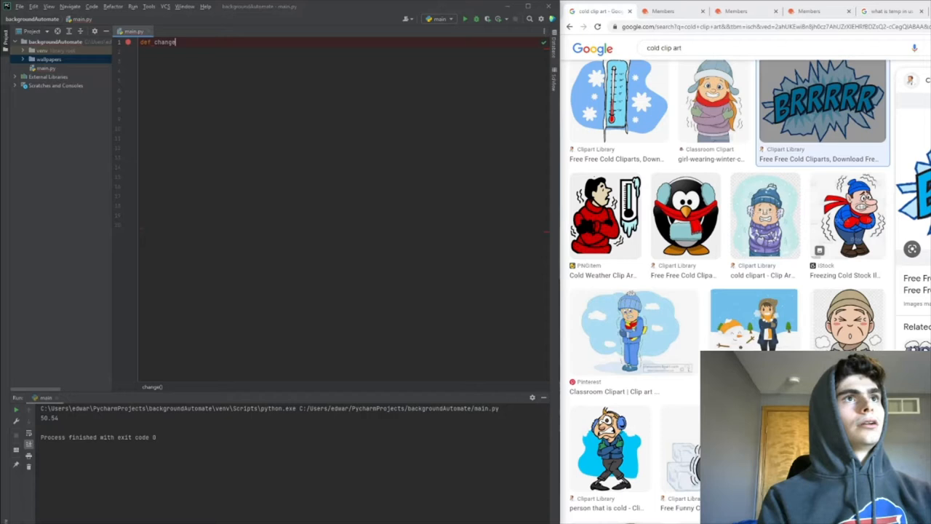
type("_wallpaper")
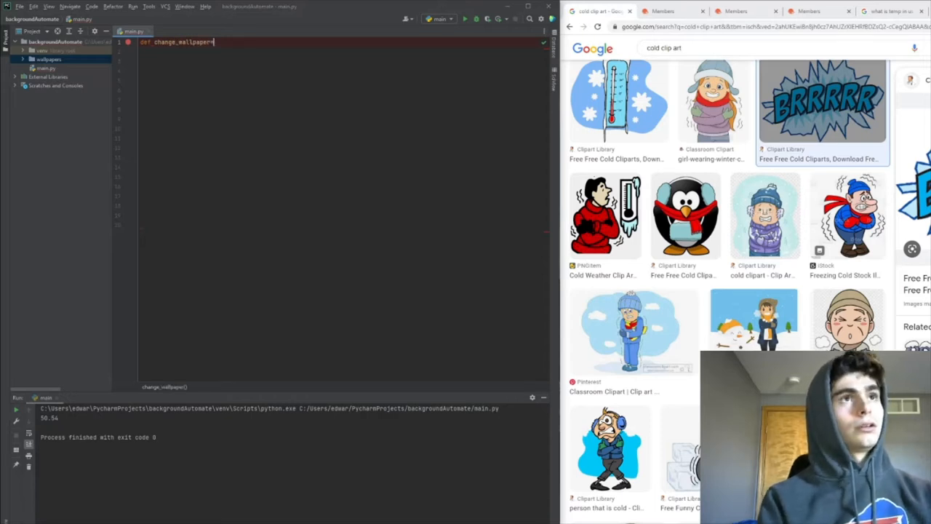
type("(image")
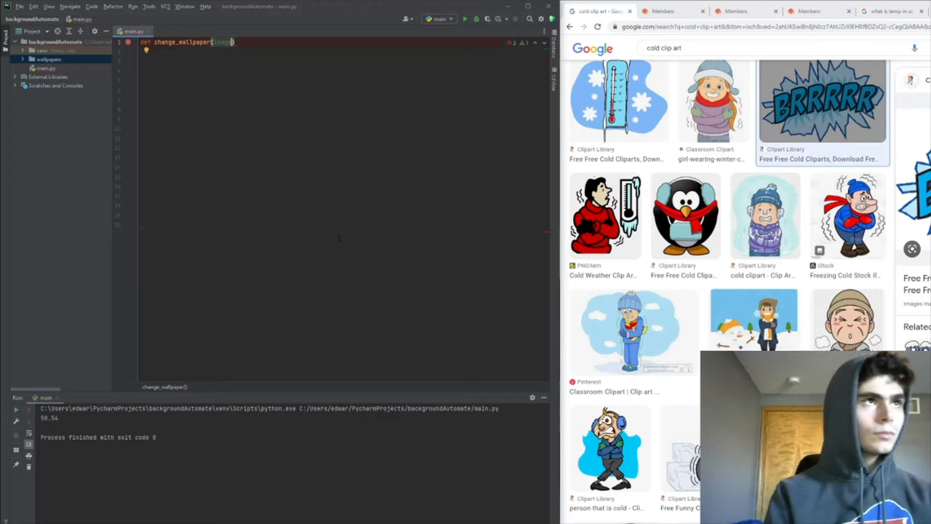
left_click(49, 59)
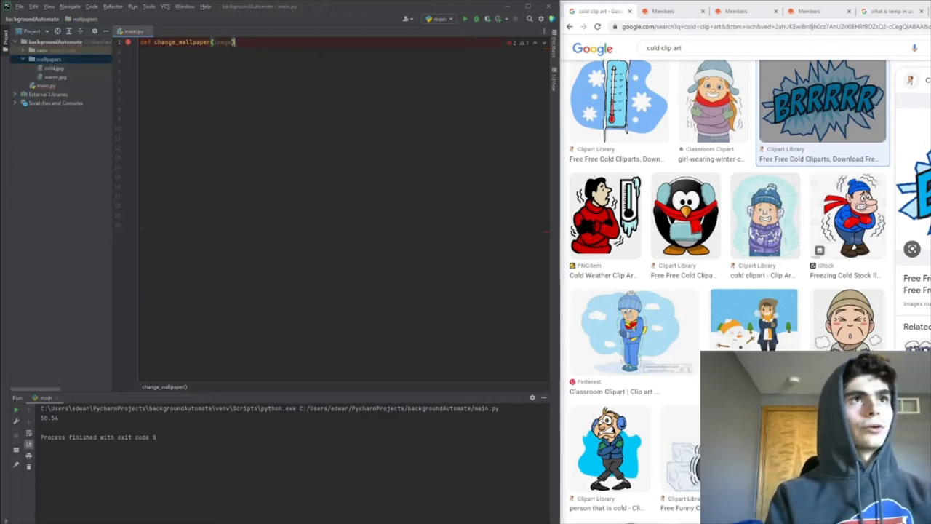
type(":")
key("enter")
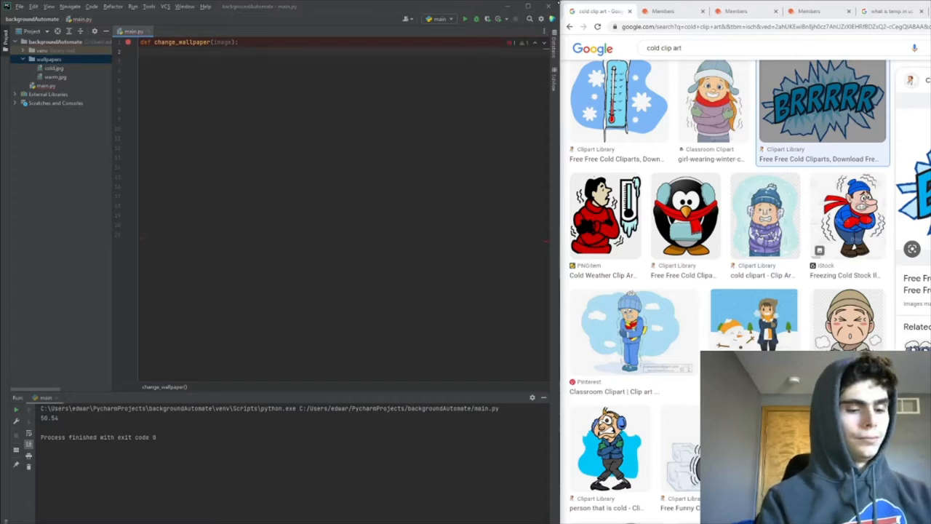
- Add wallpaper_path = r"/wallpapers/" + image + ".jpg" to the function body
type("wallpaper_path =")
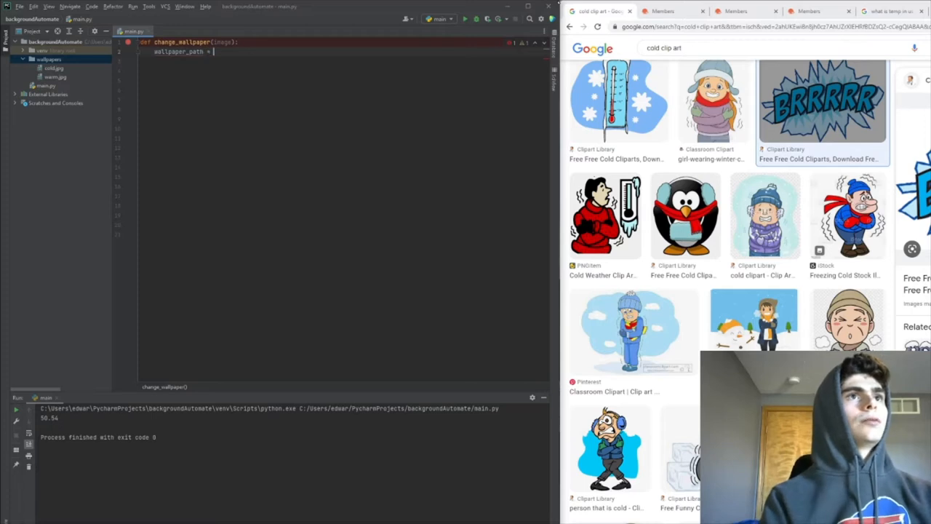
type("\"\"")
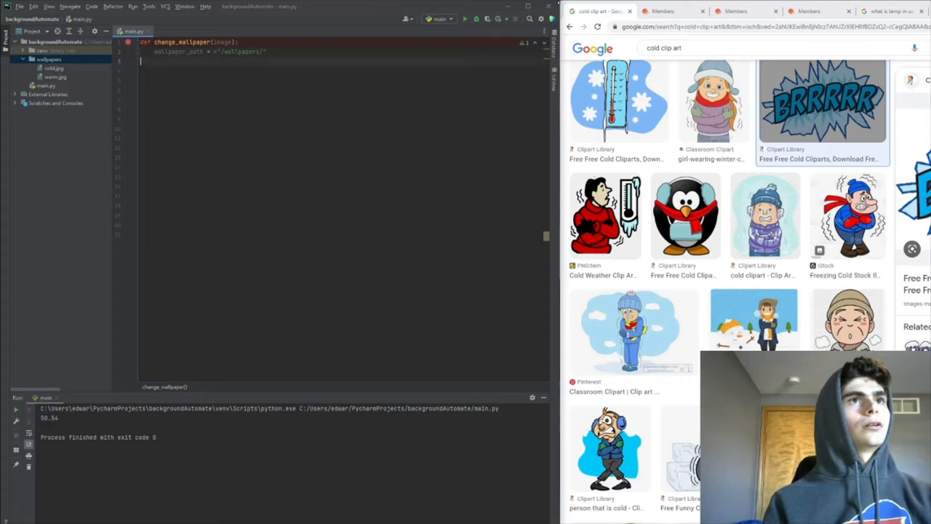
type("image + \"")
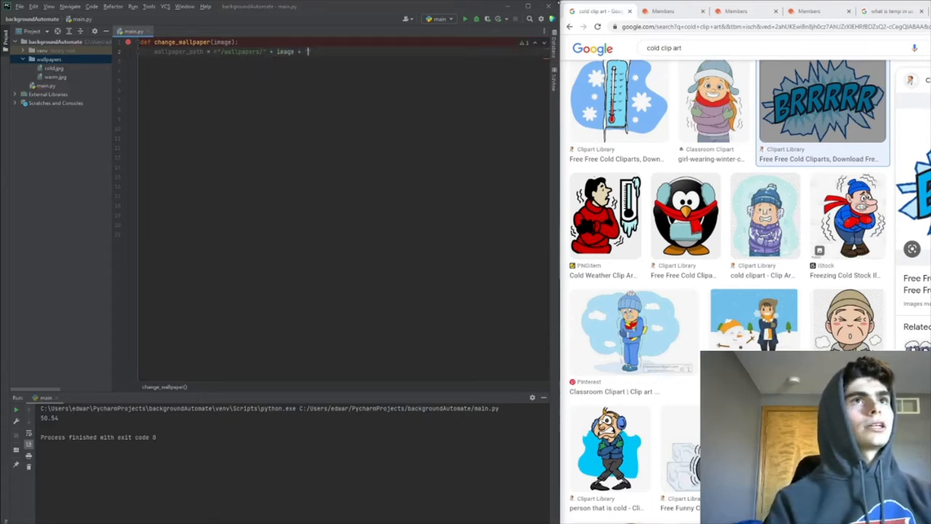
type("p")
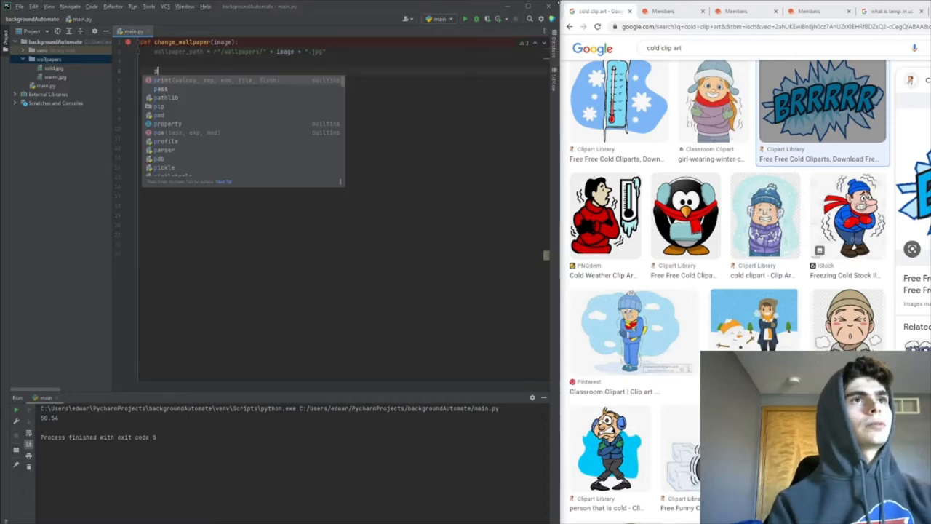
type("wall")
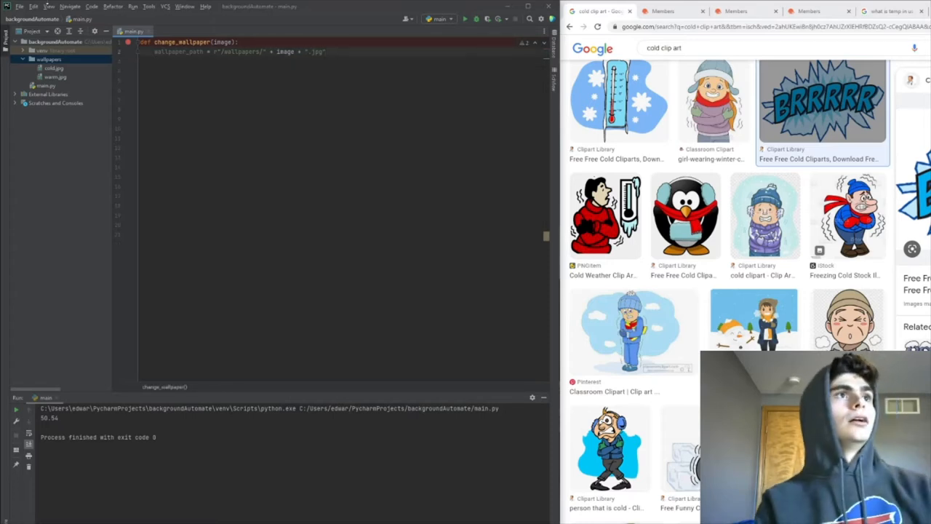
- Add 'import ctypes' at the top of main.py
left_click(49, 59)
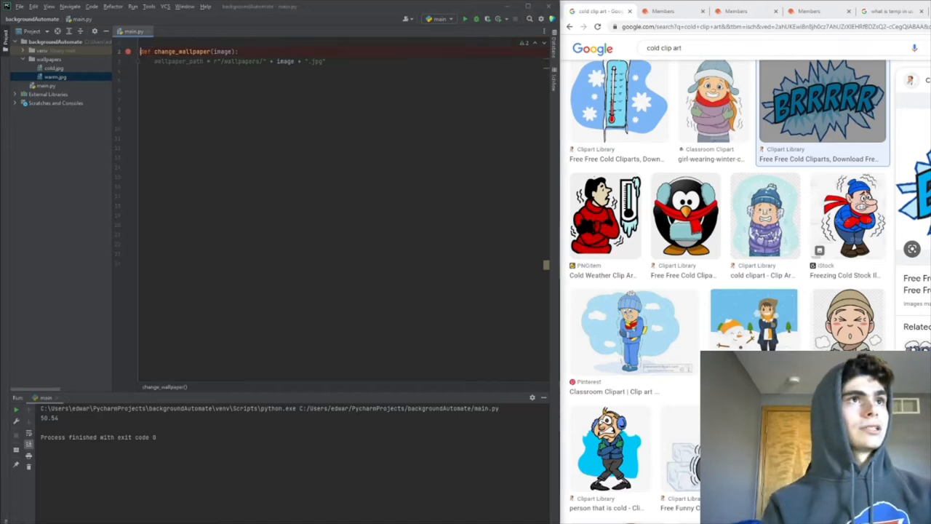
type("import ctypes")
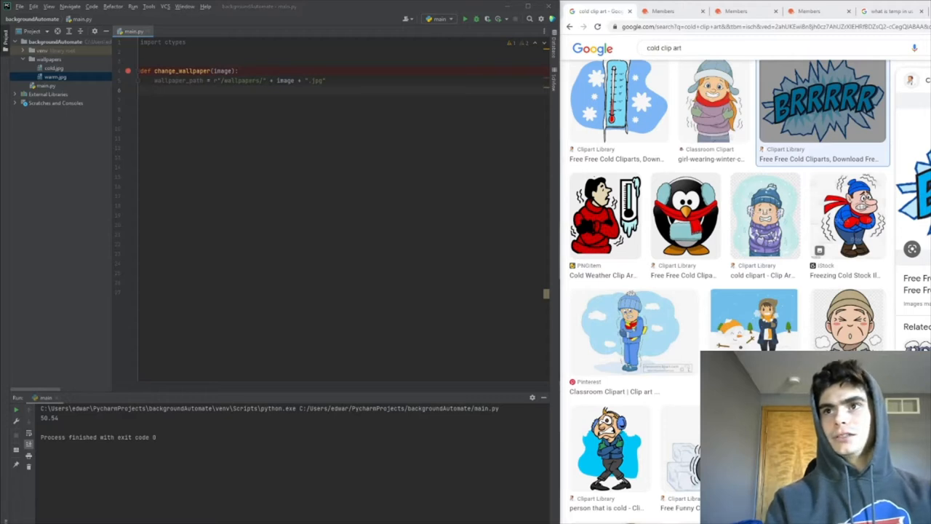
type("c")
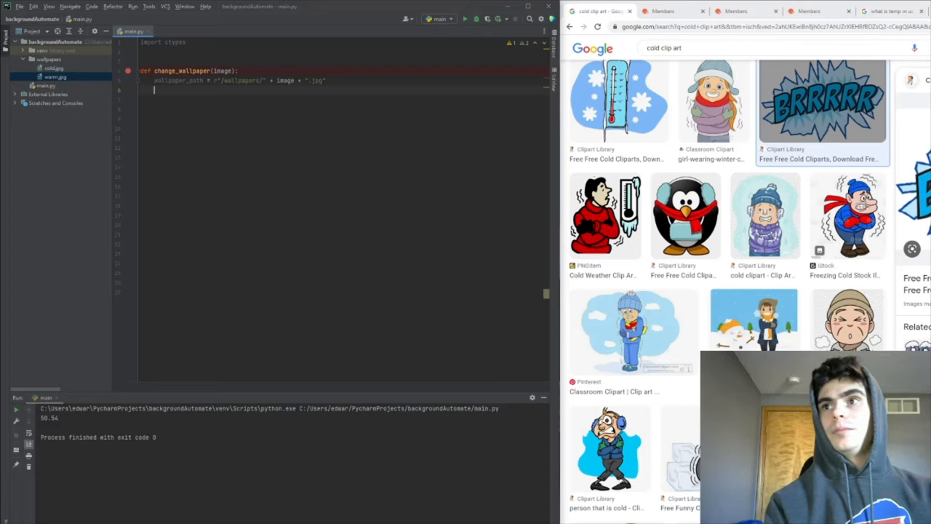
- Call ctypes.windll.user32.SystemParametersInfoW(20, 0, wallpaper_path, 0) inside change_wallpaper
type("ct")
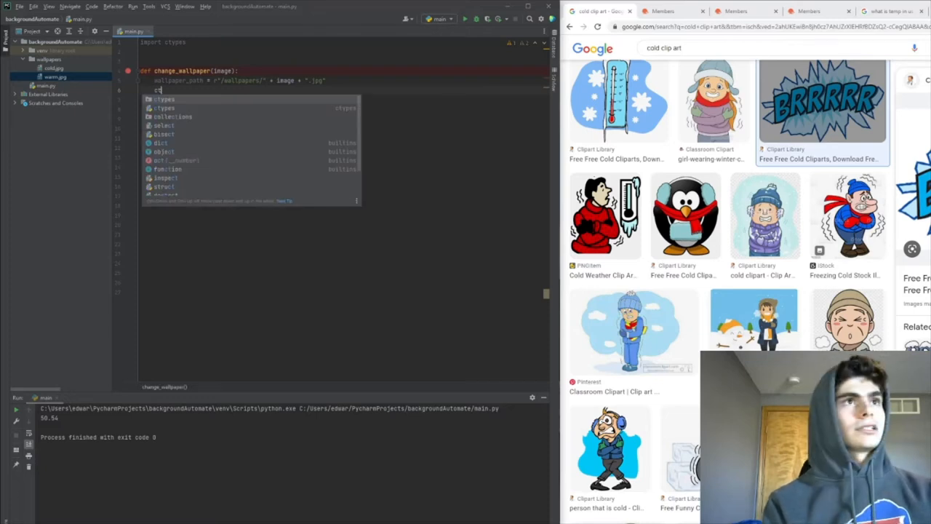
type("ctypes.windll")
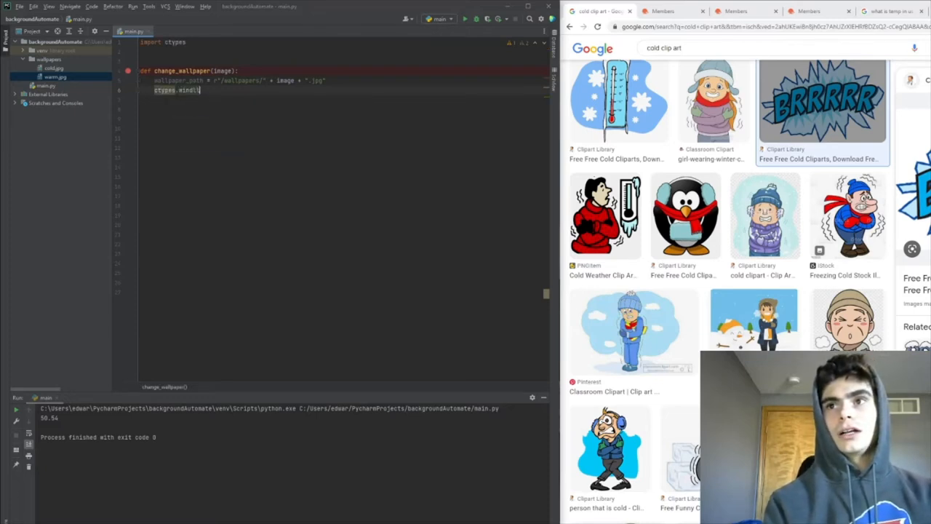
type(".user32.S")
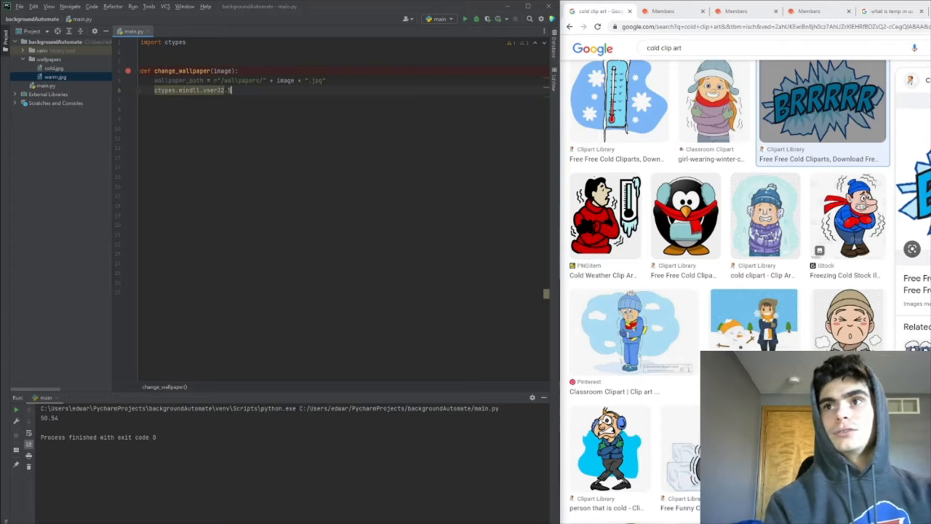
type(".SystemParametersInfoW(")
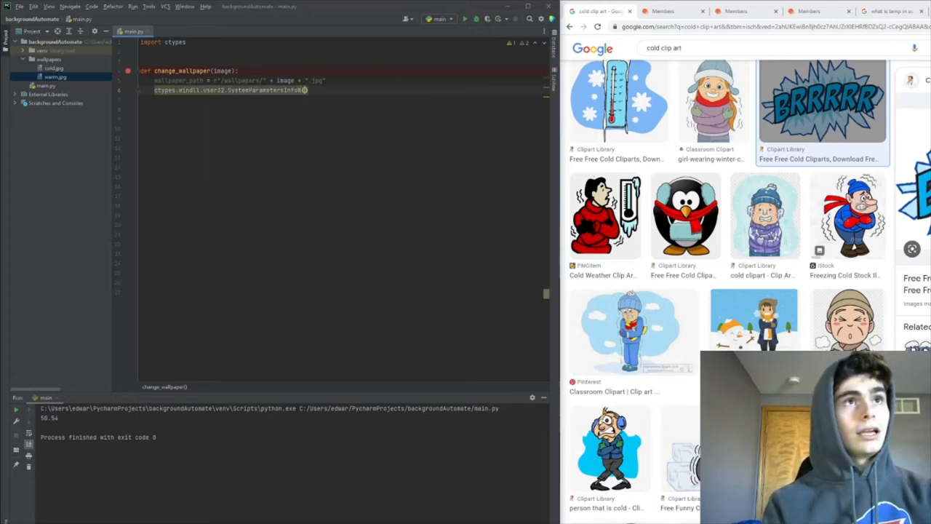
type("(20, 0, w")
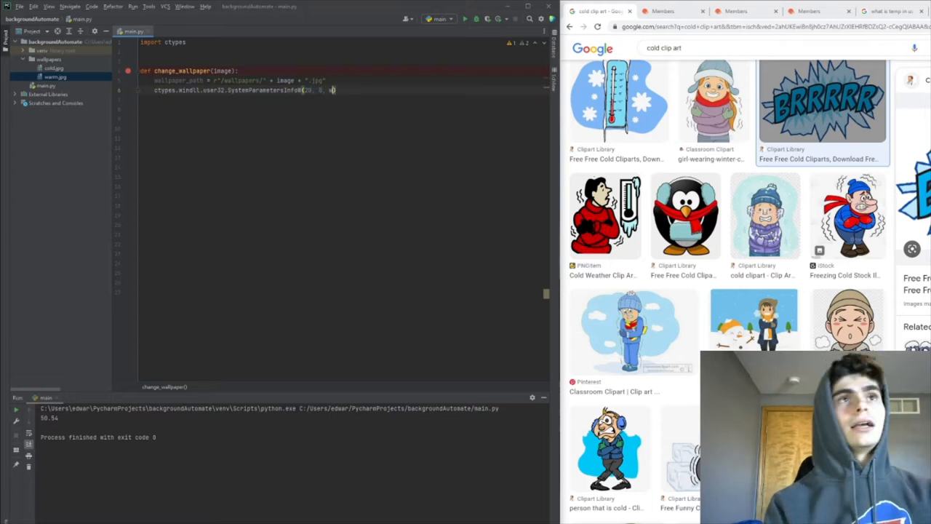
type("wallpaper_path, 0")
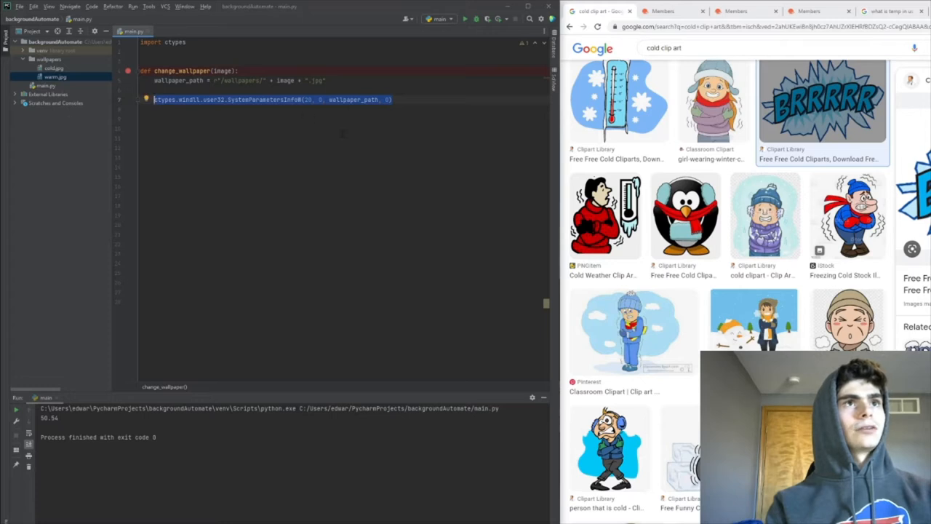
mouse_move(215, 104)
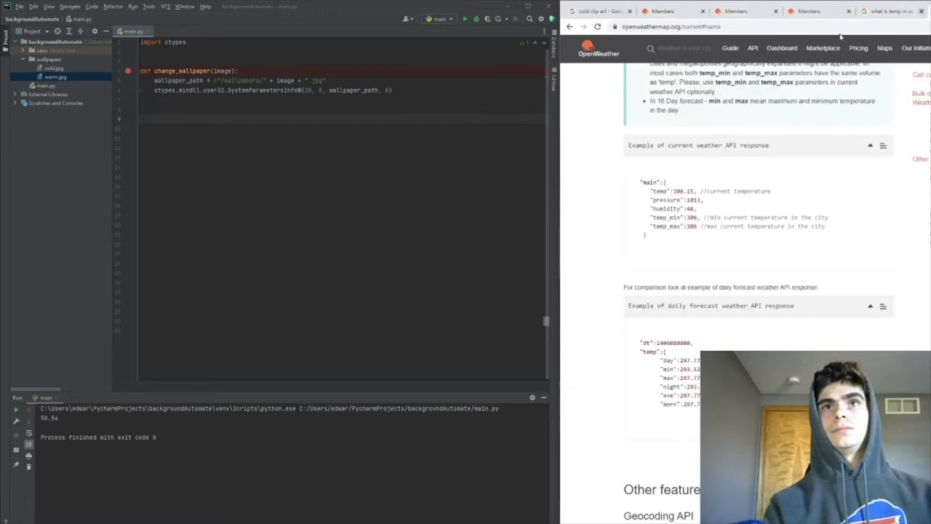
- Scroll the current weather docs to the city-name API call and right-click its URL
scroll("down", 3)
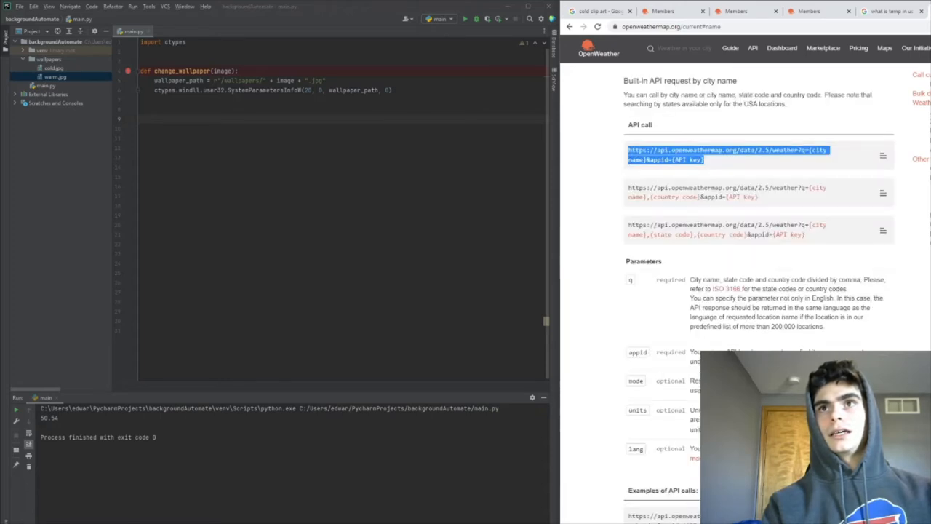
right_click(728, 155)
type("def")
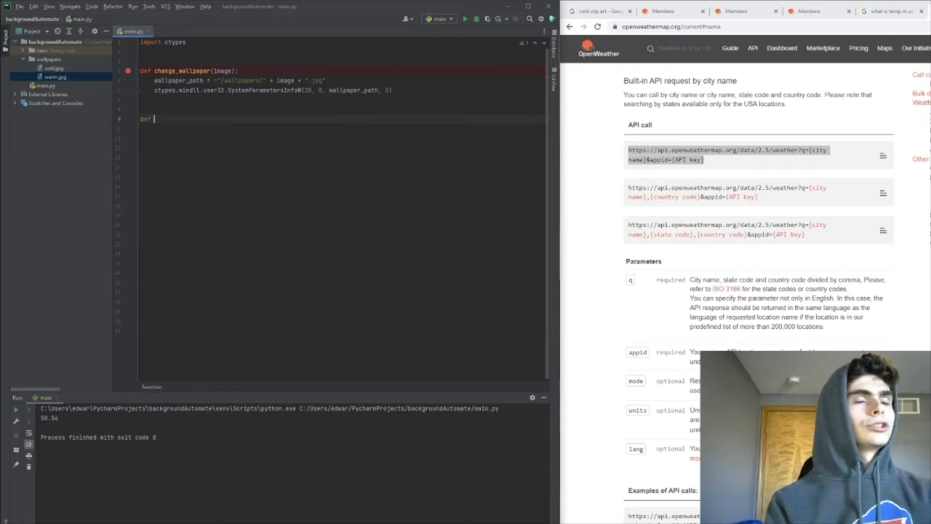
- Define get_temp(city), add 'import requests', and replace the pass placeholder
type("get_tem_pd")
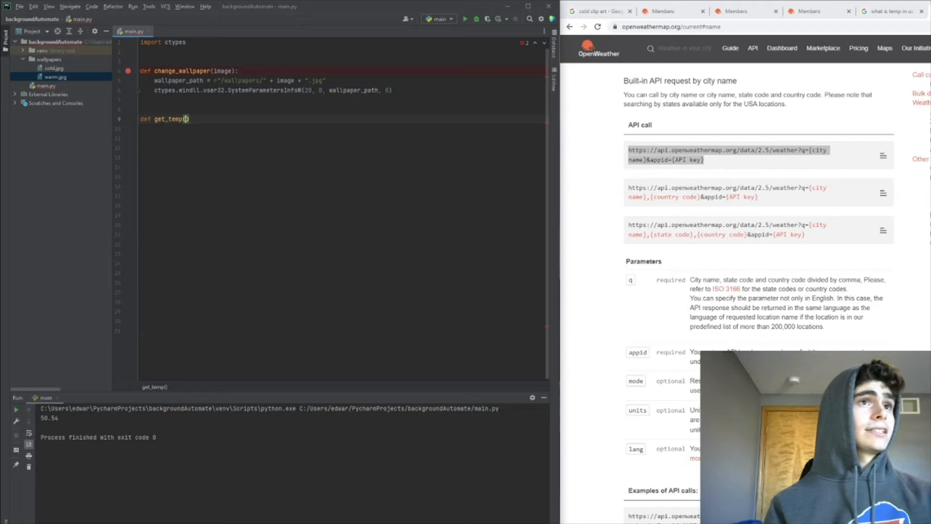
type("city")
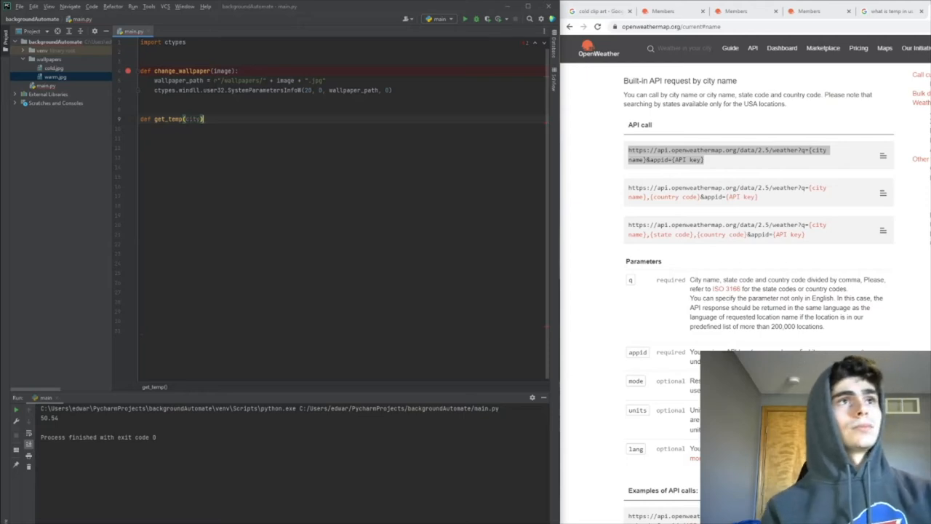
type("pass")
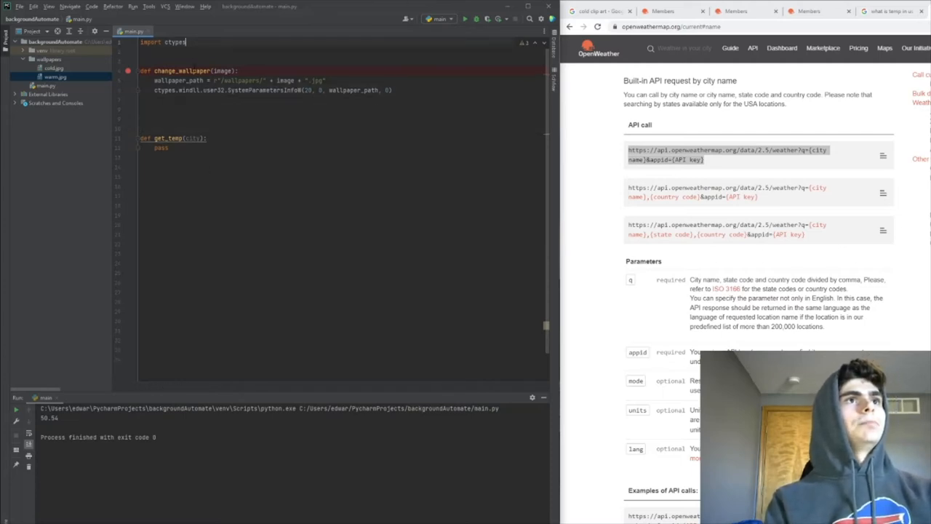
type("import requests")
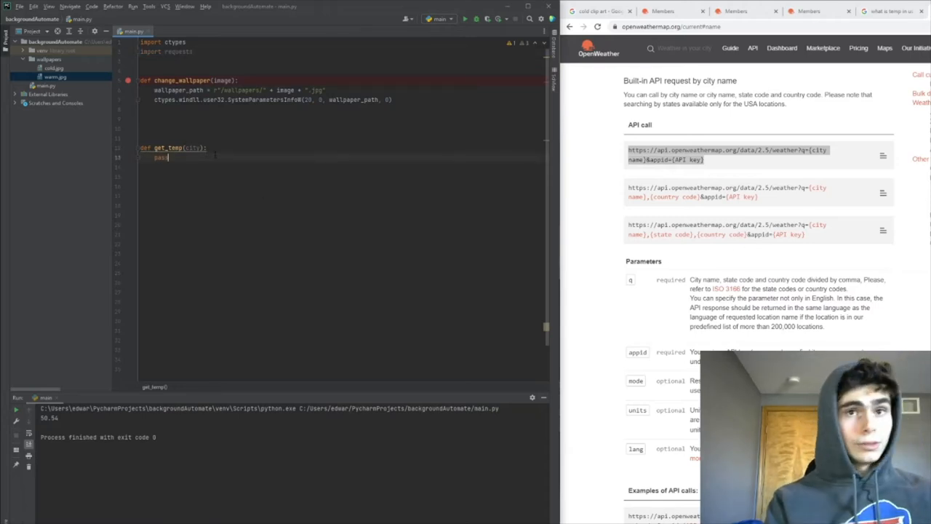
key("Backspace")
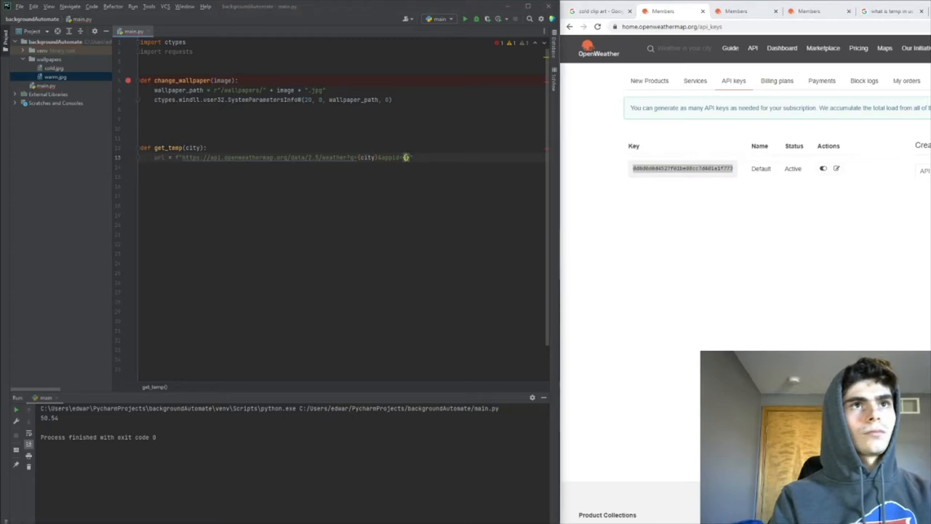
- Add a key variable in get_temp and make the URL use appid={key} with units=imperial
type("key")
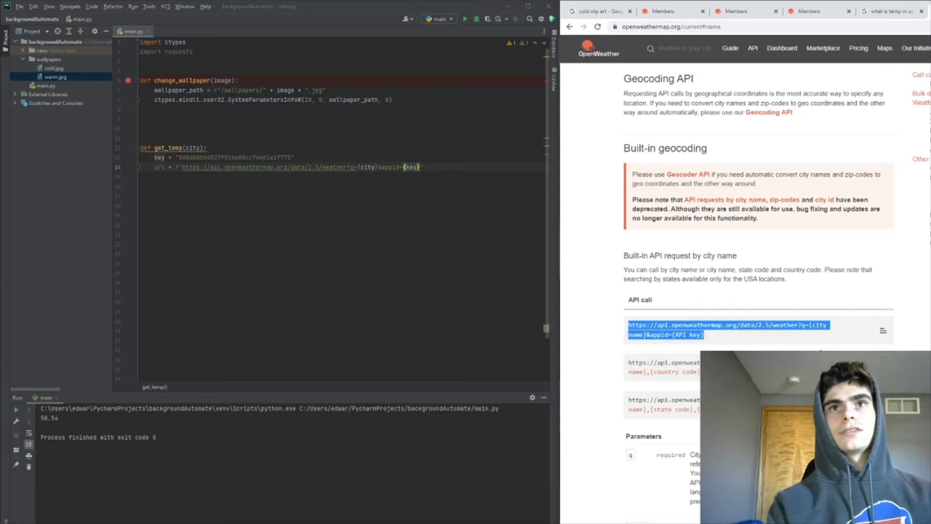
scroll("down", 3)
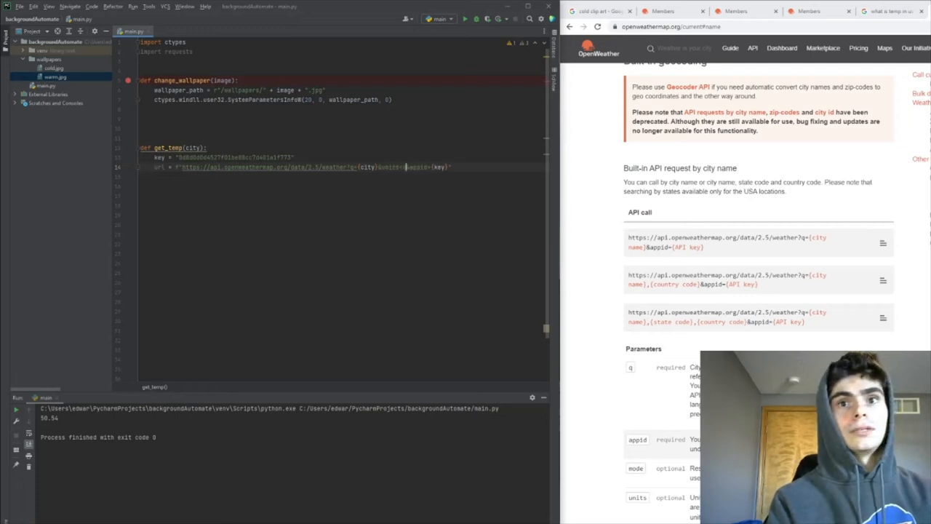
type("imperial")
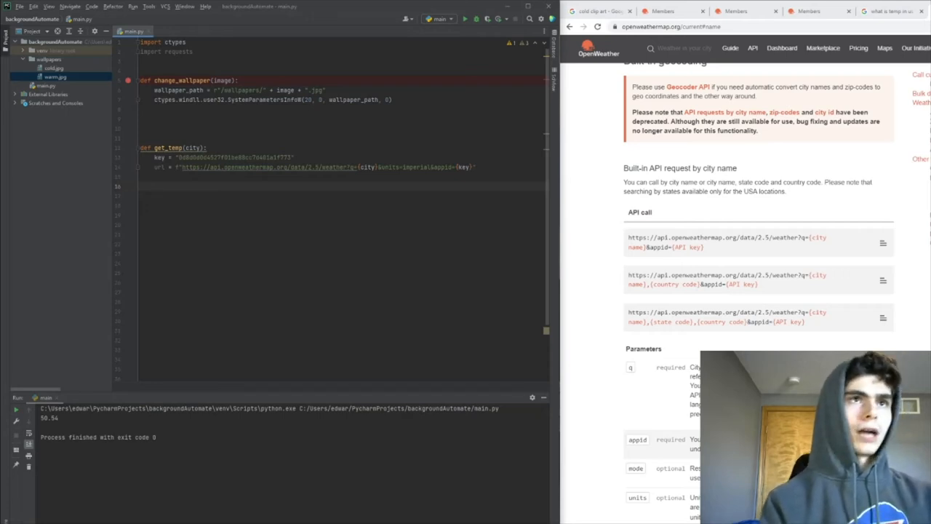
- Make get_temp fetch the URL with requests.get, parse the JSON into data, and print it
type("response")
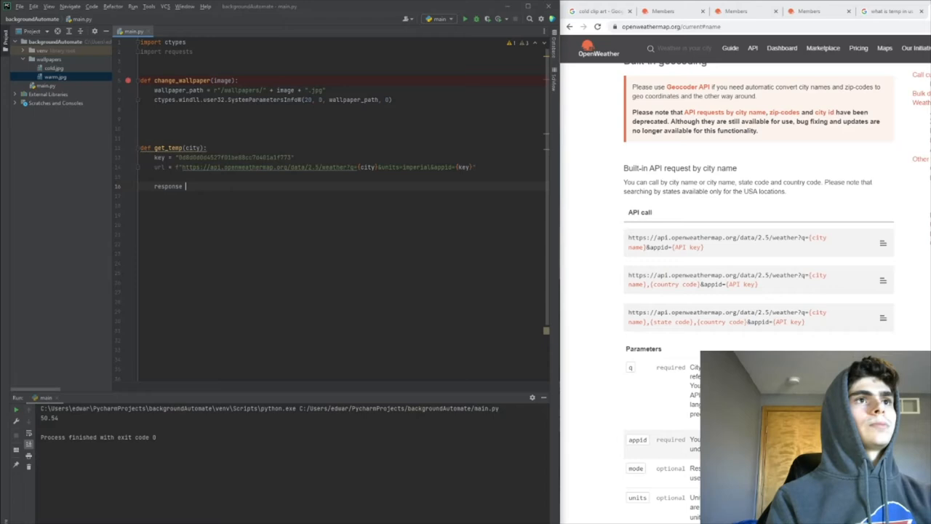
type("= requests.get(")
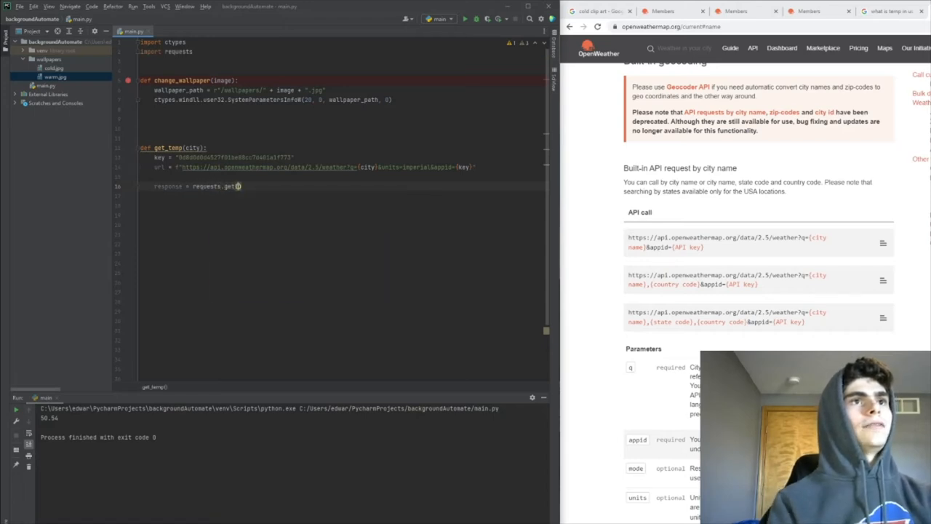
type("url")
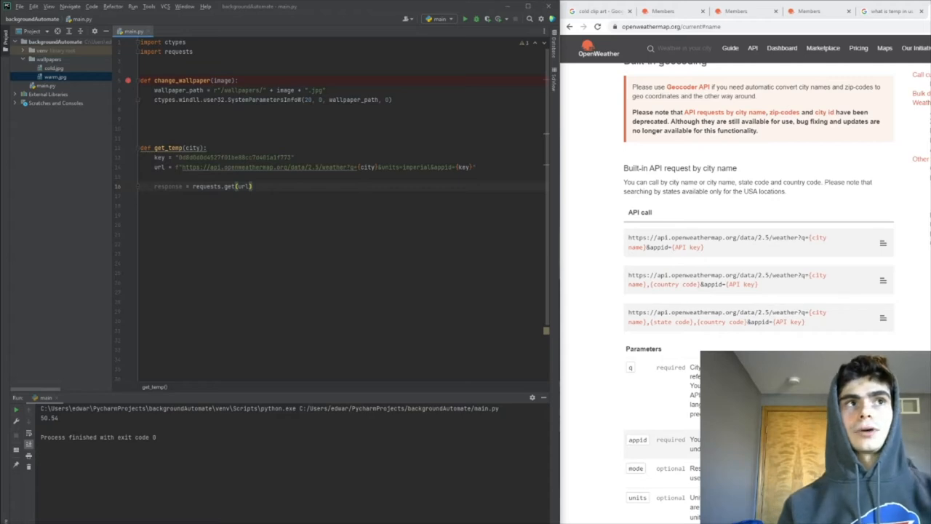
type("data = response.json(")
left_click(341, 224)
type("print(data")
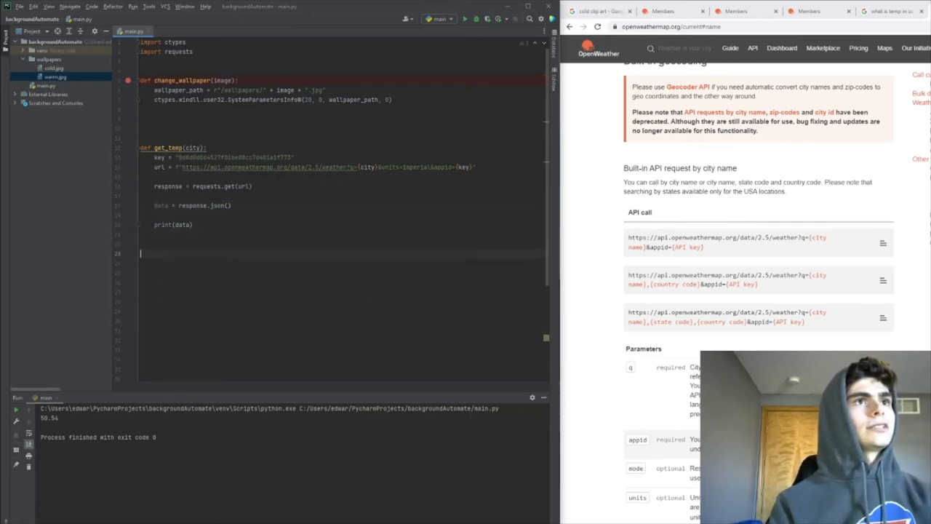
- Call get_temp("Buffalo") and run the script to view the weather response
type("get_temp(\"Buffalo\")")
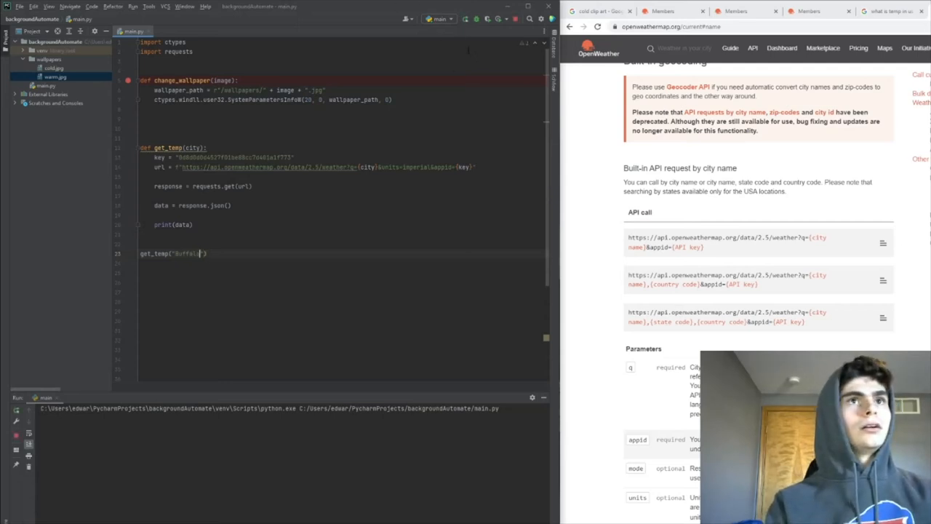
left_click(460, 19)
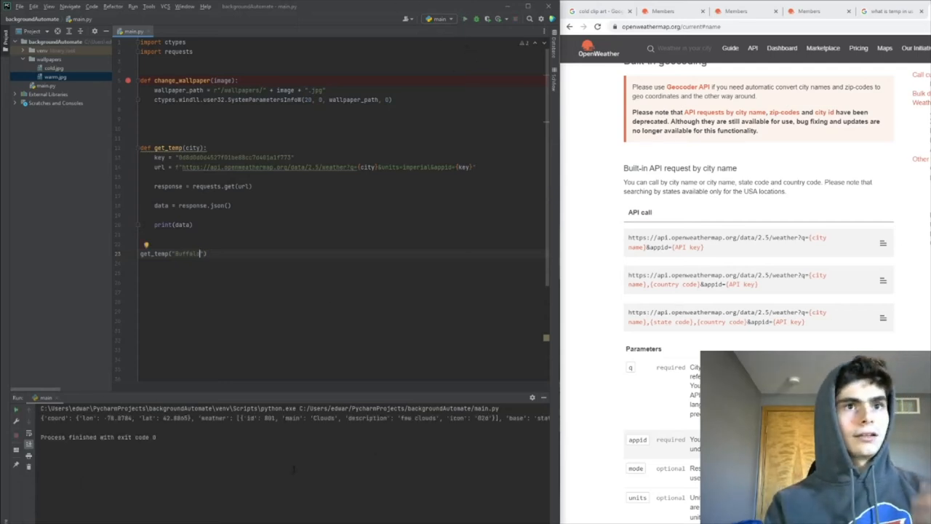
left_click(464, 19)
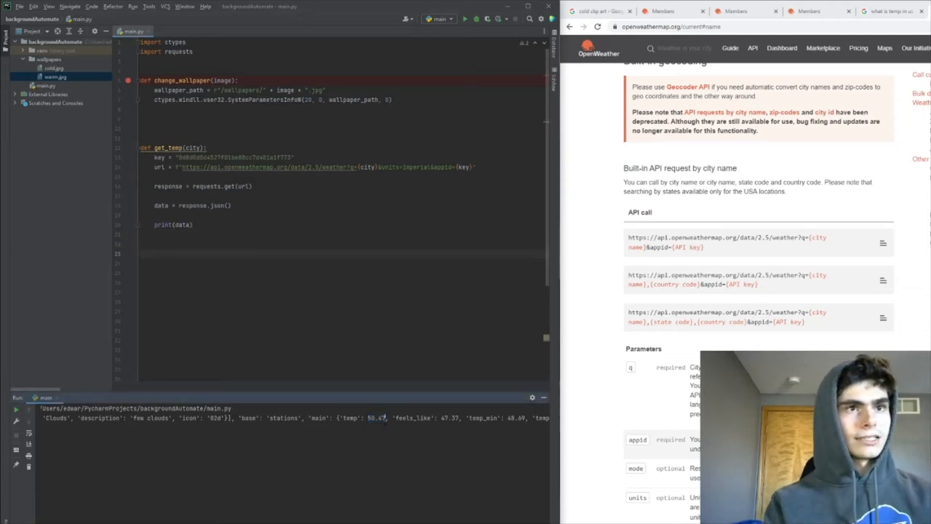
- Extract data["main"]["temp"] and run get_temp("Buffalo") to print only 50.47
double_click(376, 418)
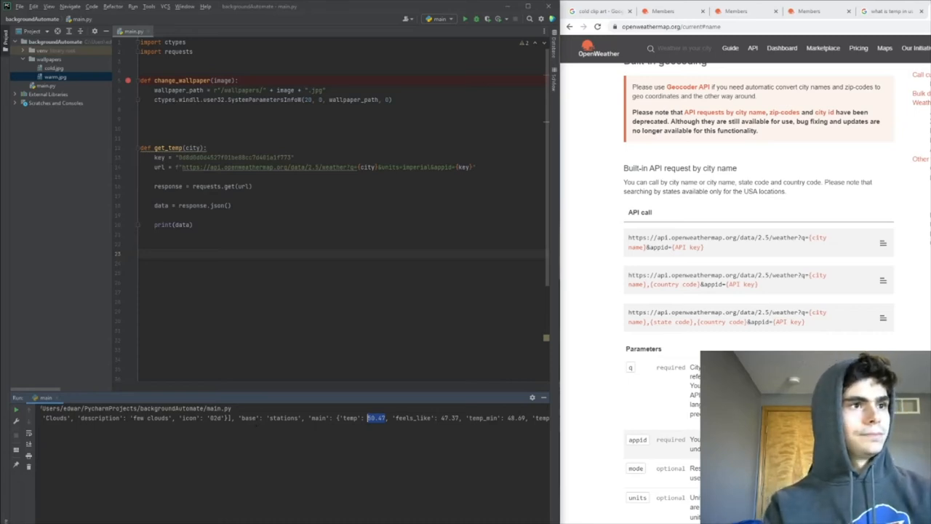
left_click(464, 19)
type("temp = data[\"main\"][\"temp")
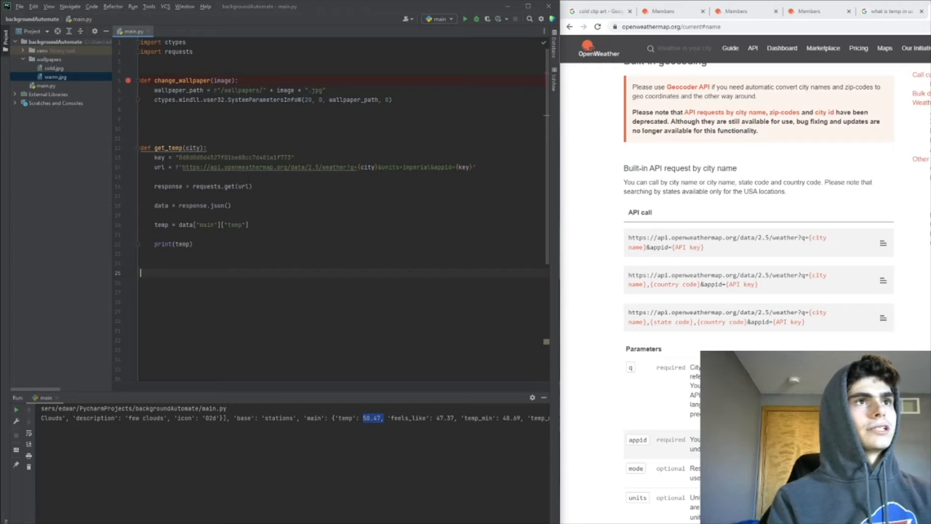
type("get_temp(\"Buffalo\")")
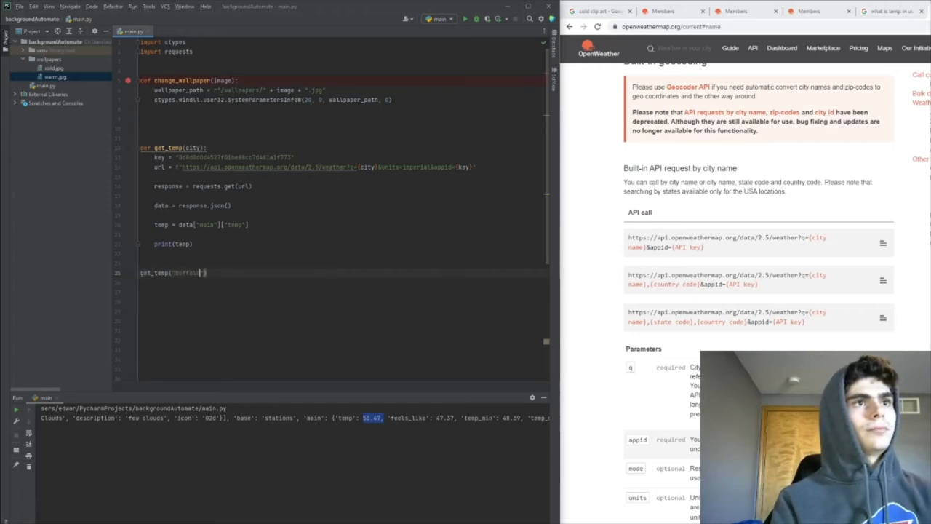
left_click(464, 19)
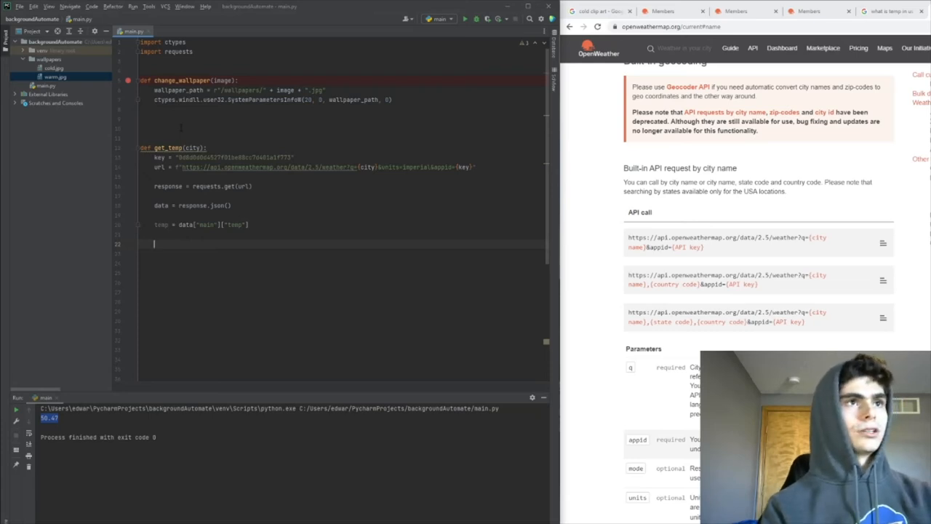
- In get_temp, call change_wallpaper("cold") below 60, "warm" at 60 or above, then print "Done!"
type("if temp < 60:")
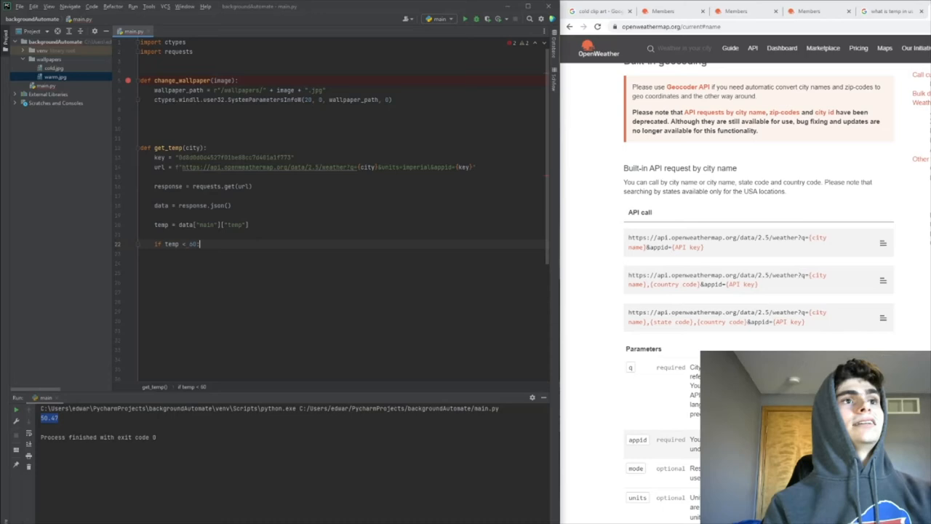
type("change_wallpaper(")
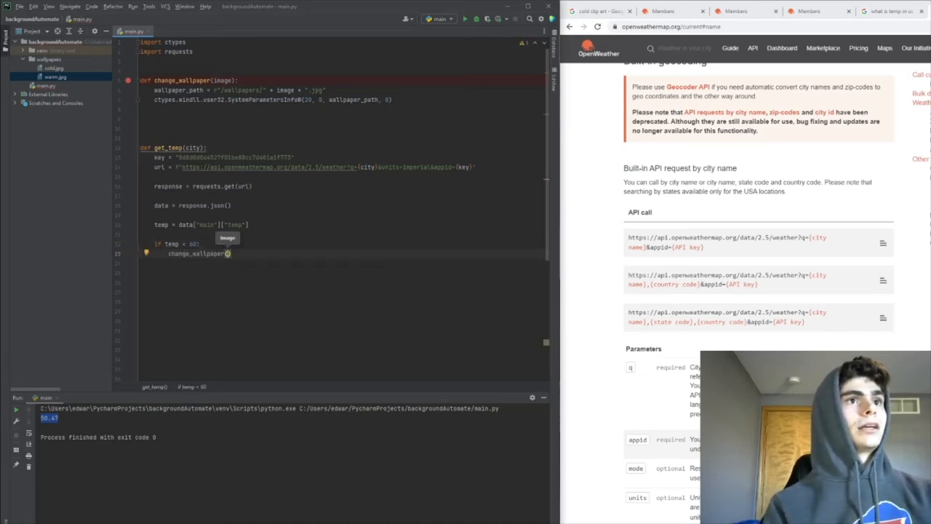
type("\"cold\")")
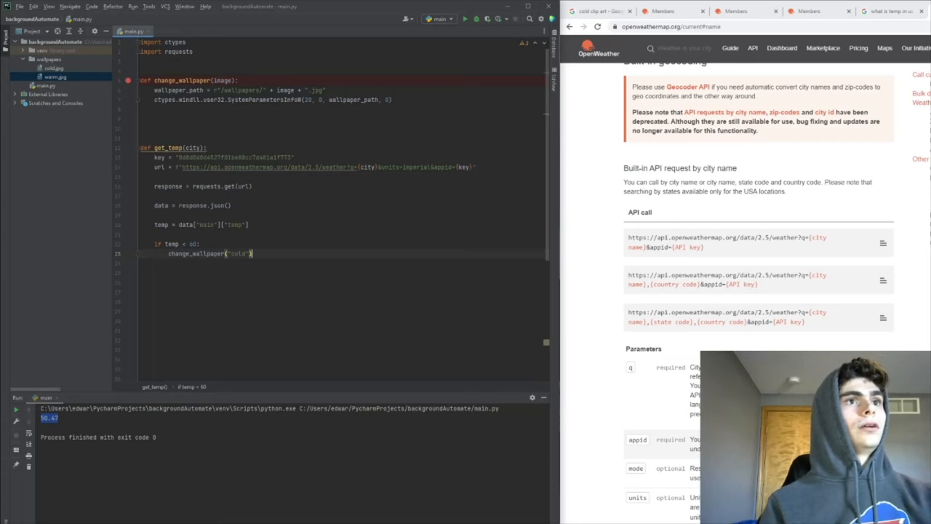
type("elif temp >= 60:")
type("change_wallpaper(\"warm")
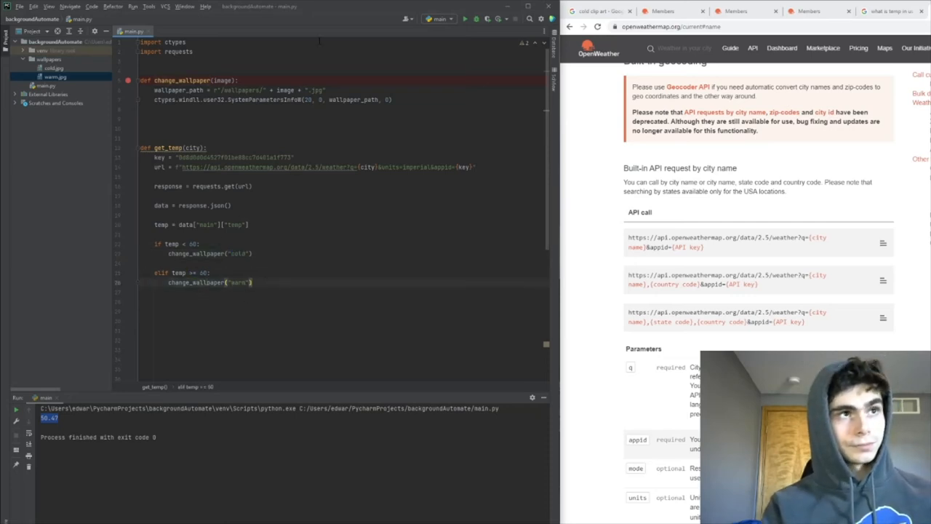
type("print(\"Done!")
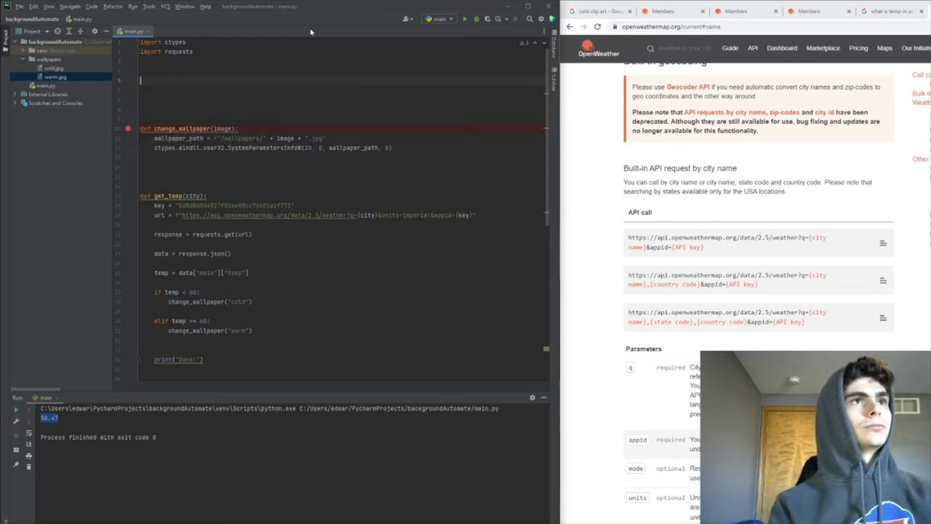
- Add getCity = input("What is your City?") and call get_temp(getCity.lower()) at the bottom
type("getCity = input(\"What is your City?")
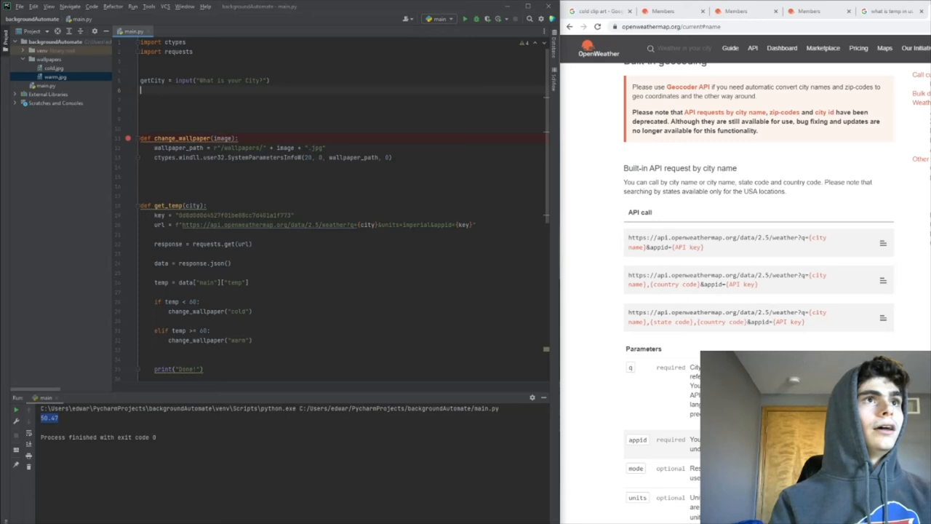
type("get")
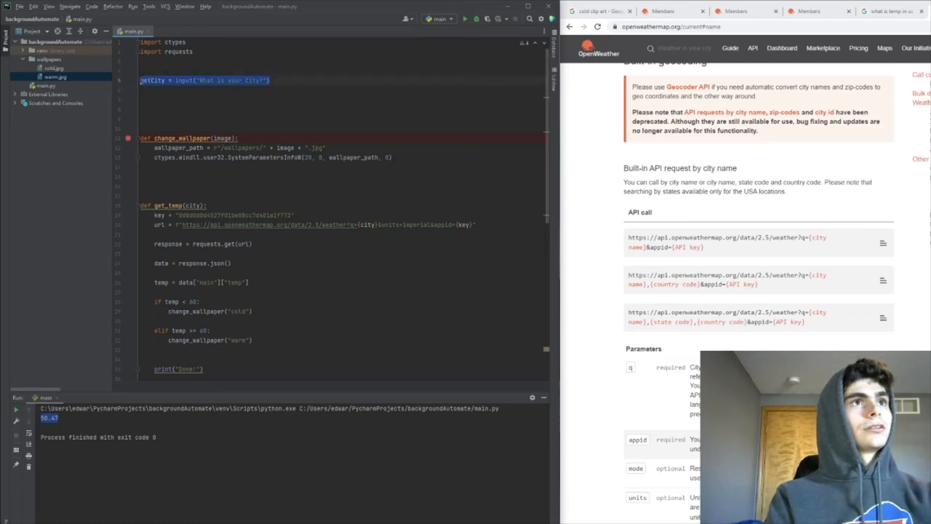
scroll("down", 3)
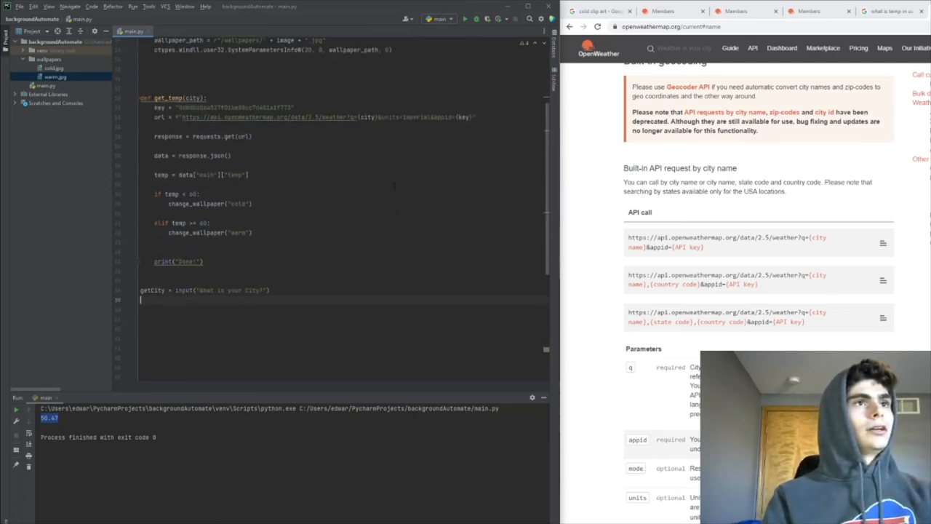
type("get_temp()")
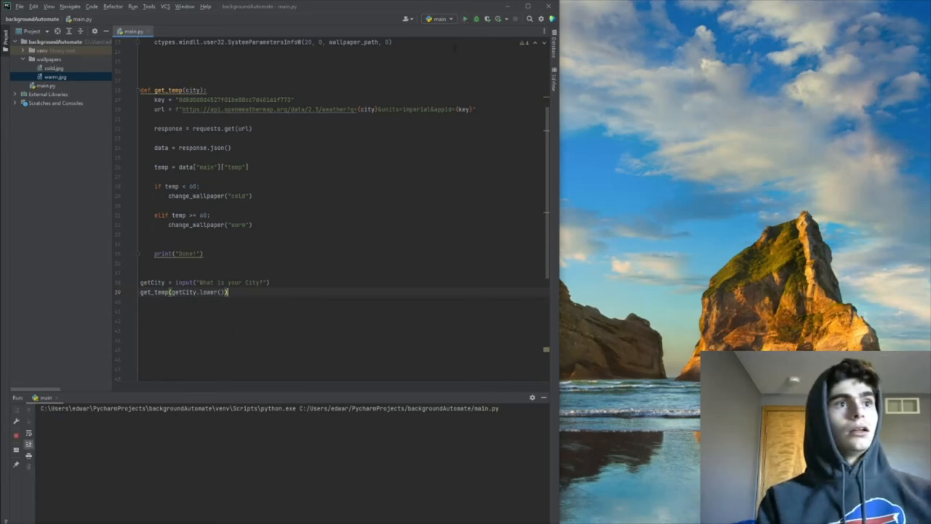
- Enter a city in the Run console so the script prints "Done!"
left_click(463, 18)
type("Buffal")
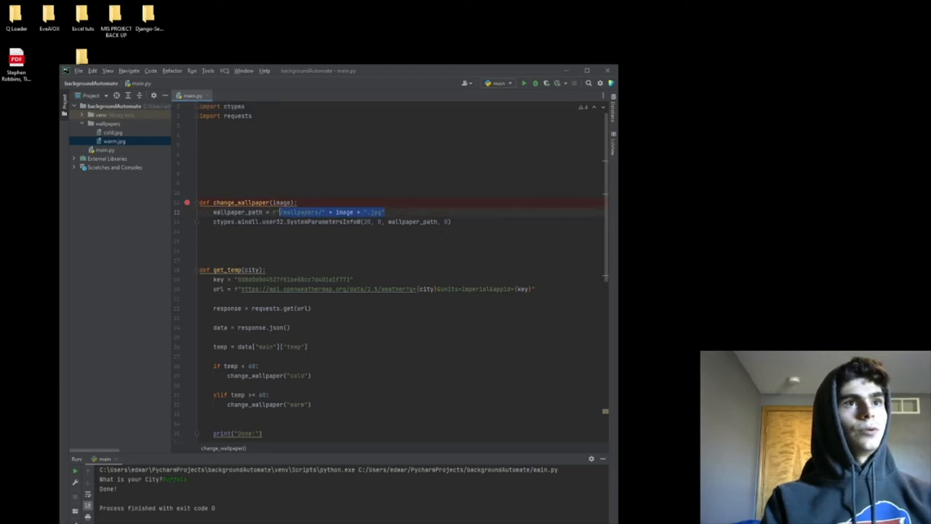
- Build wallpaper_path from os.getcwd() + "/wallpapers" + image + ".jpg" and print it
type("os.")
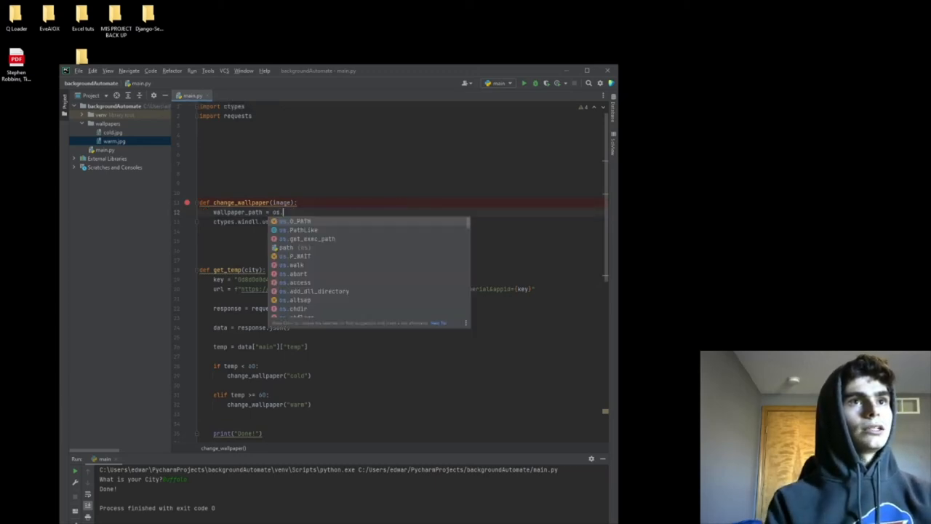
type("get")
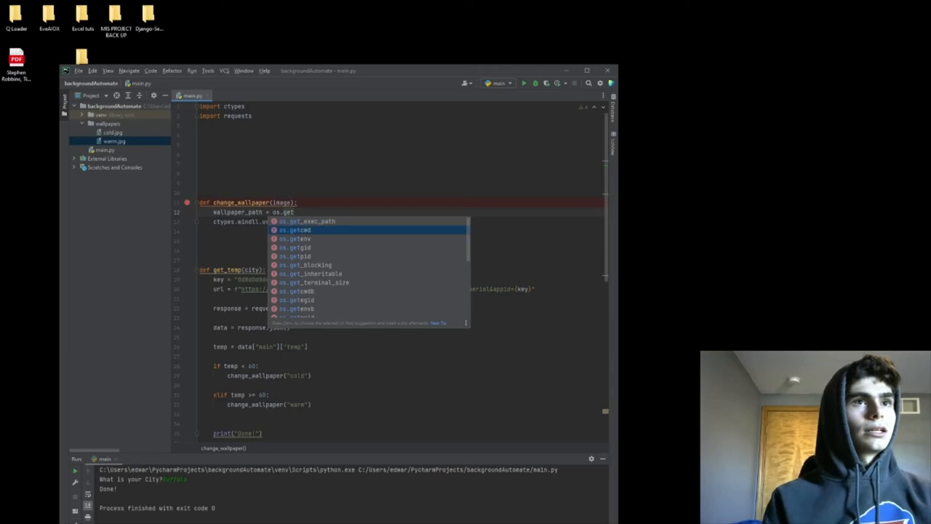
left_click(294, 230)
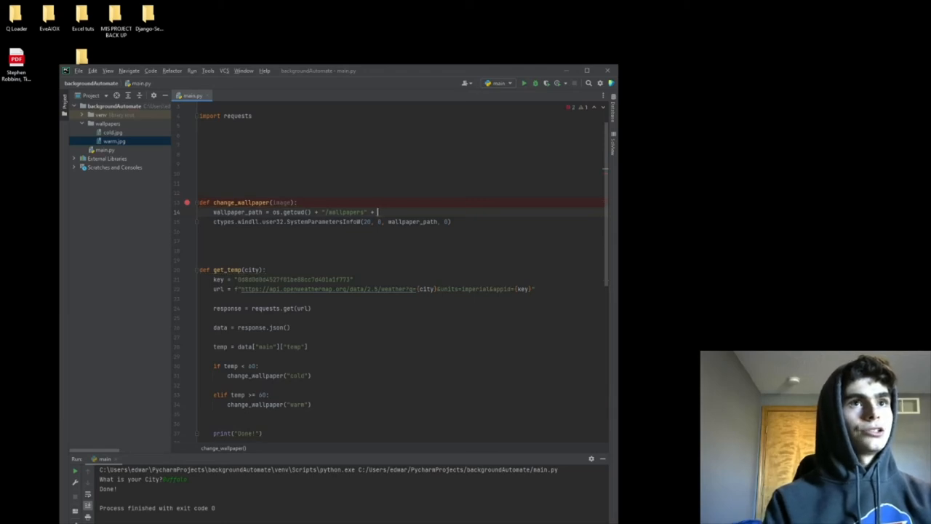
type("\"/image")
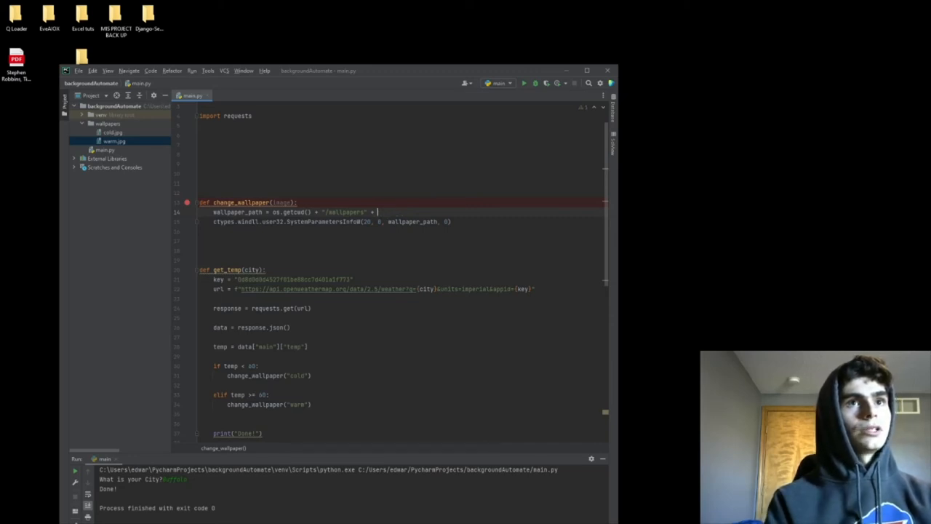
type("image + \".jpg\"")
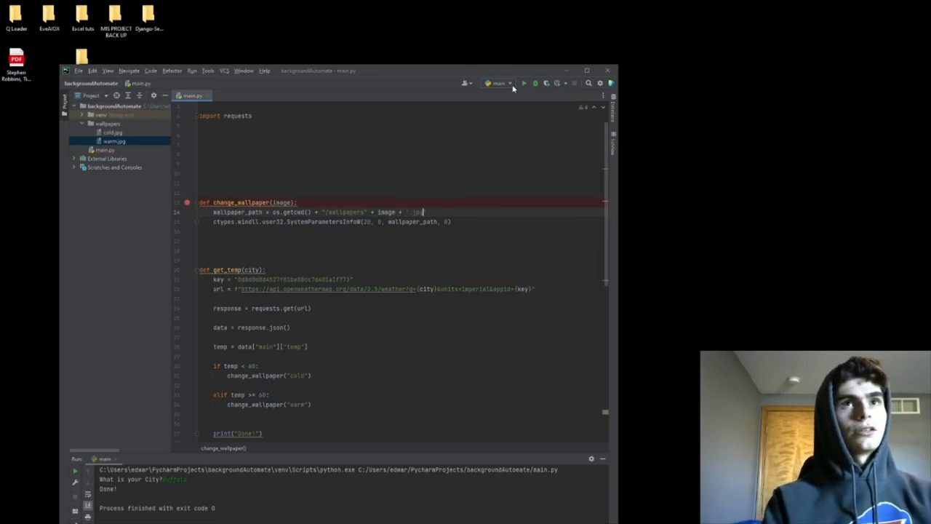
left_click(524, 83)
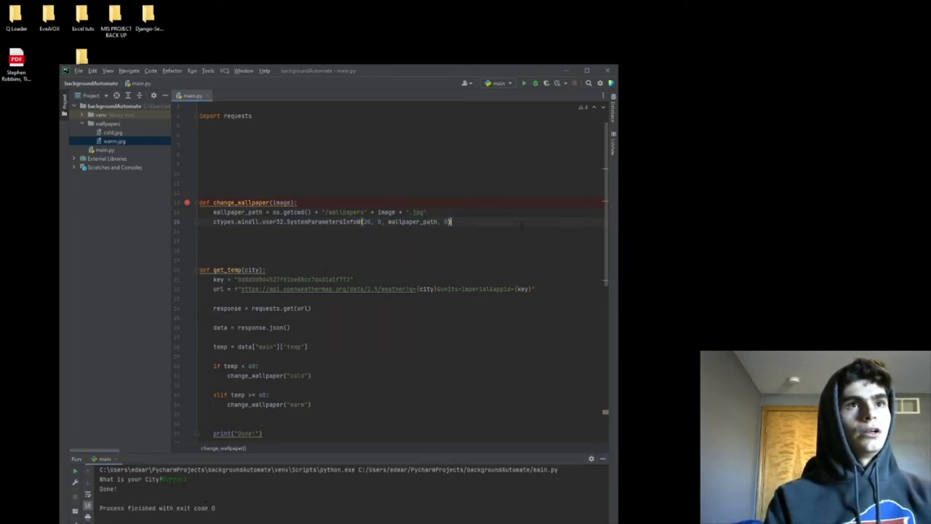
type("print(wallpaper_path)")
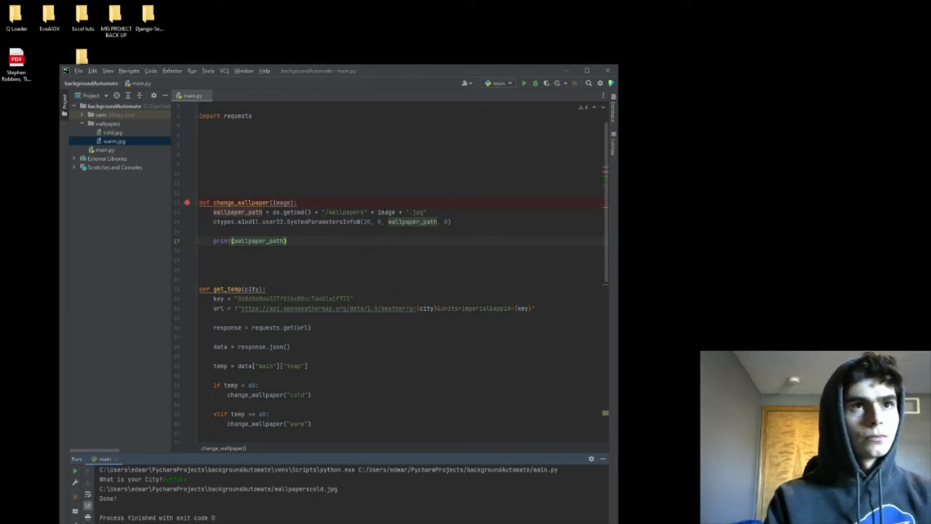
mouse_move(466, 82)
type("\"/\" + ")
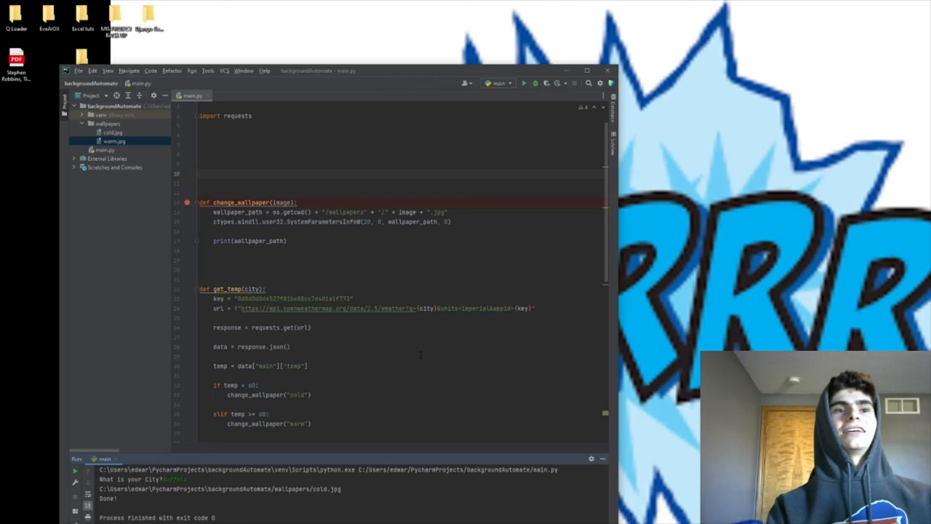
- Scroll main.py back to the import lines at the top to add import os
scroll("down", 3)
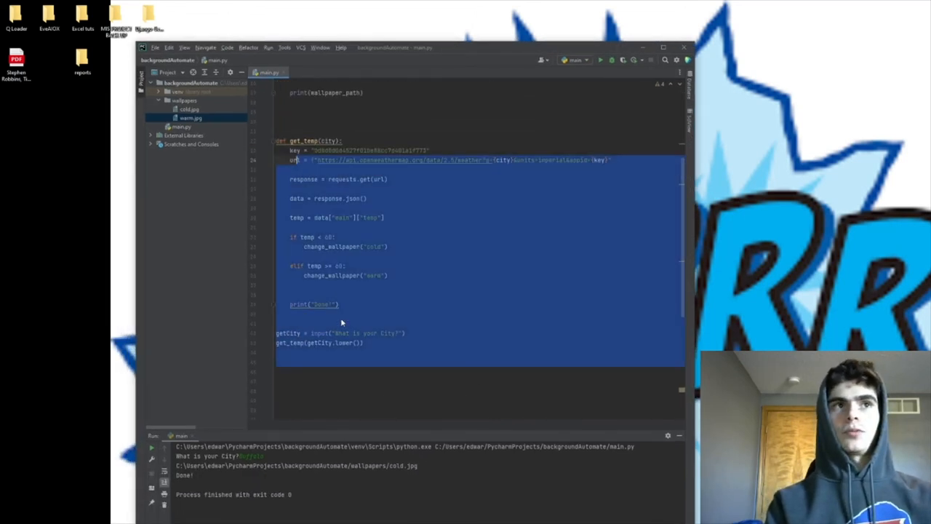
scroll("up", 3)
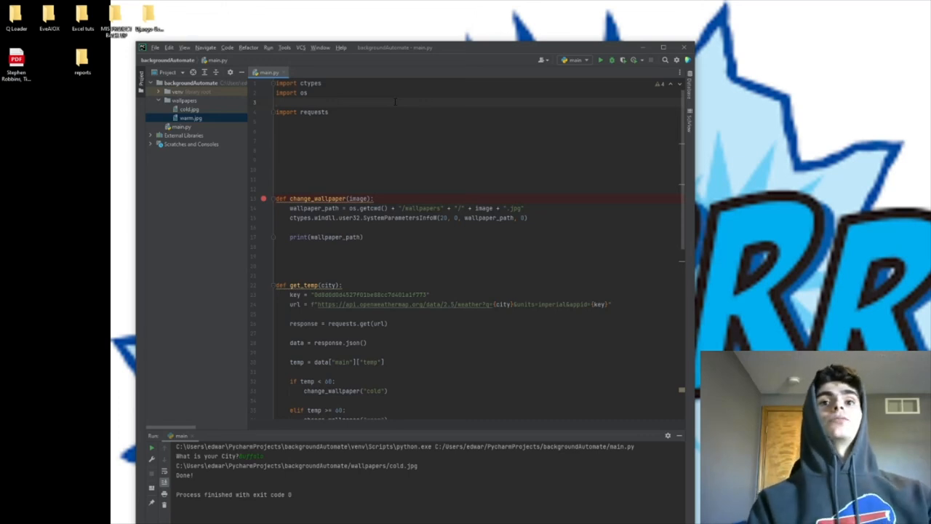
mouse_move(495, 34)
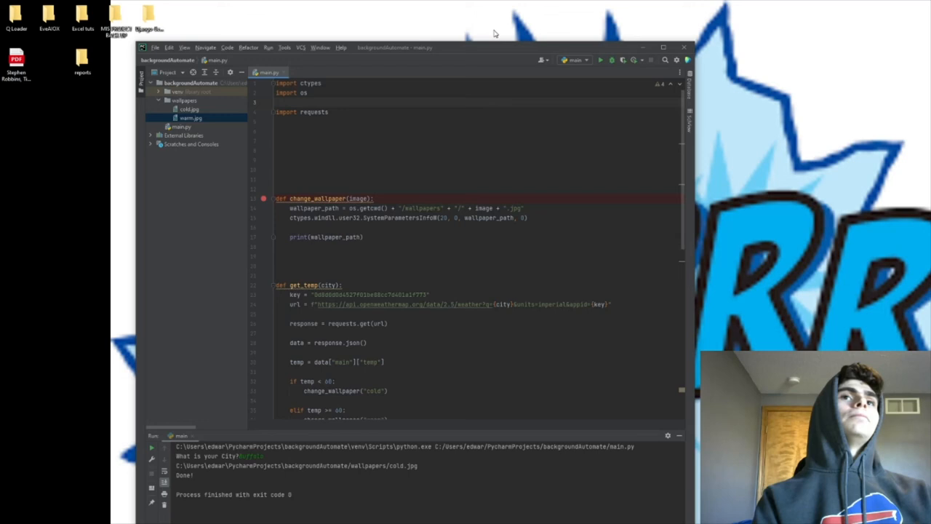